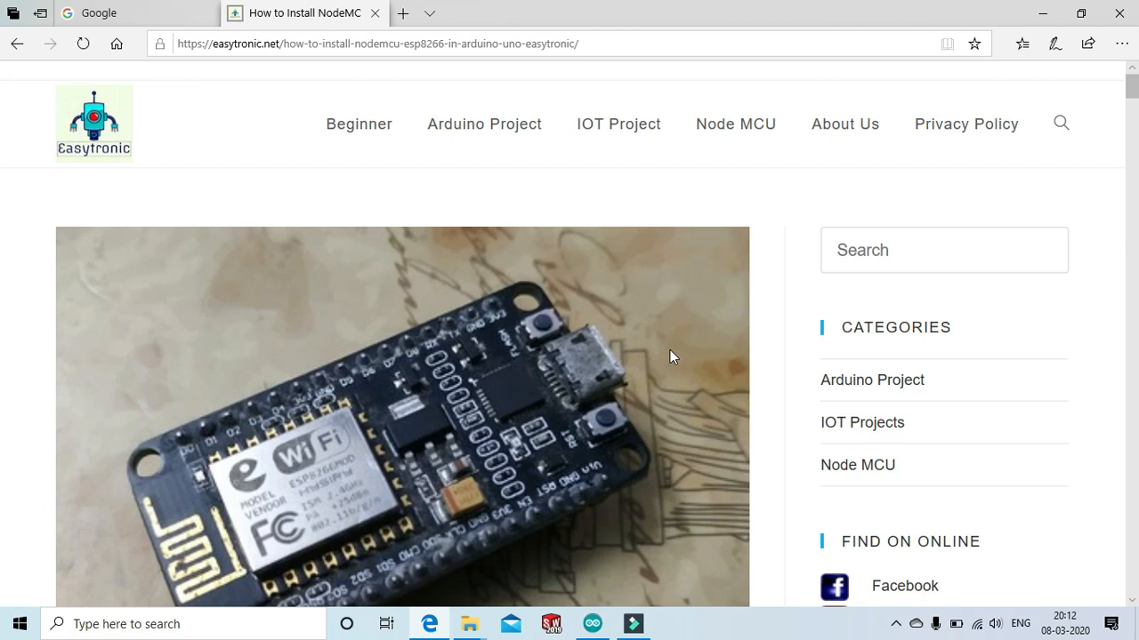
mouse_move(397, 190)
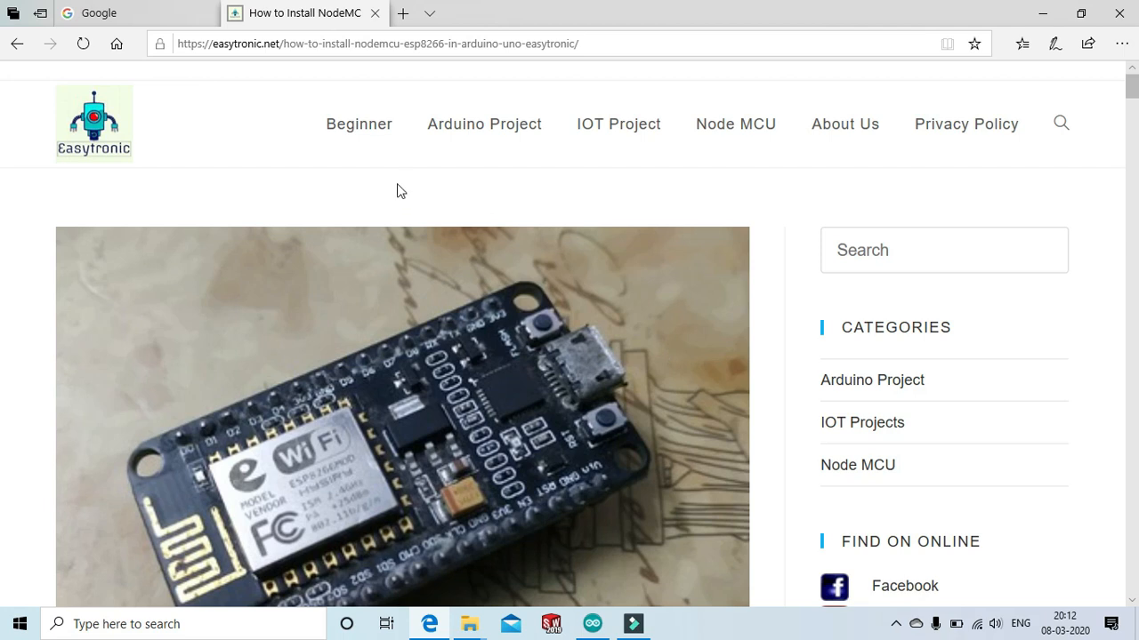
Google 'arduino software for windows 7' and open the FileHorse Arduino 1.8.12 download result.
click(134, 13)
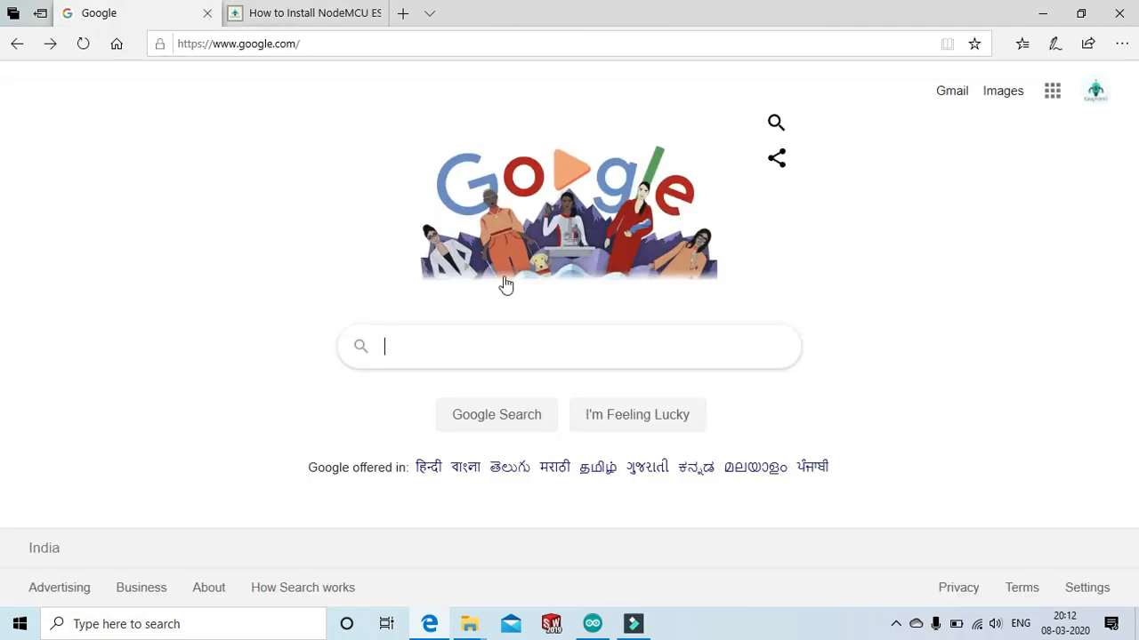
text(a)
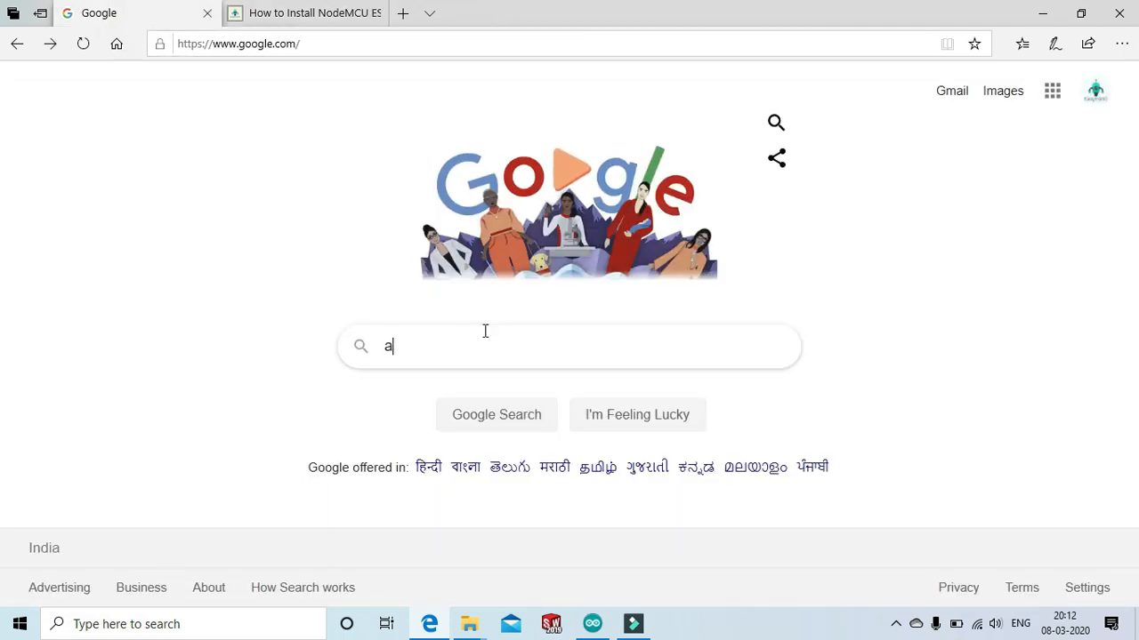
text(rduino)
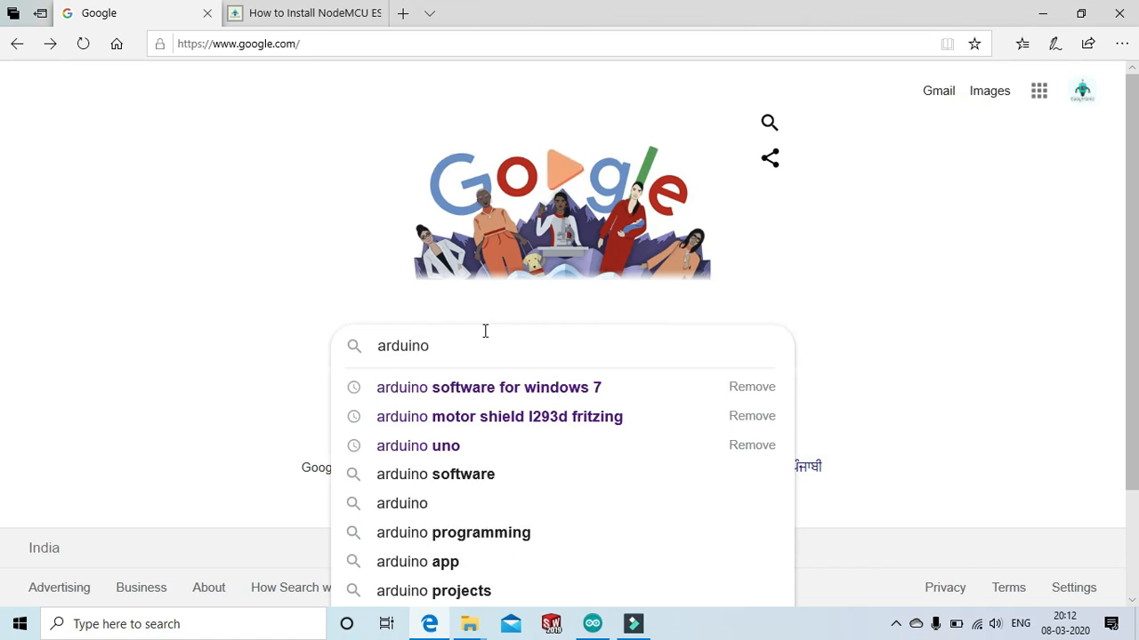
click(488, 387)
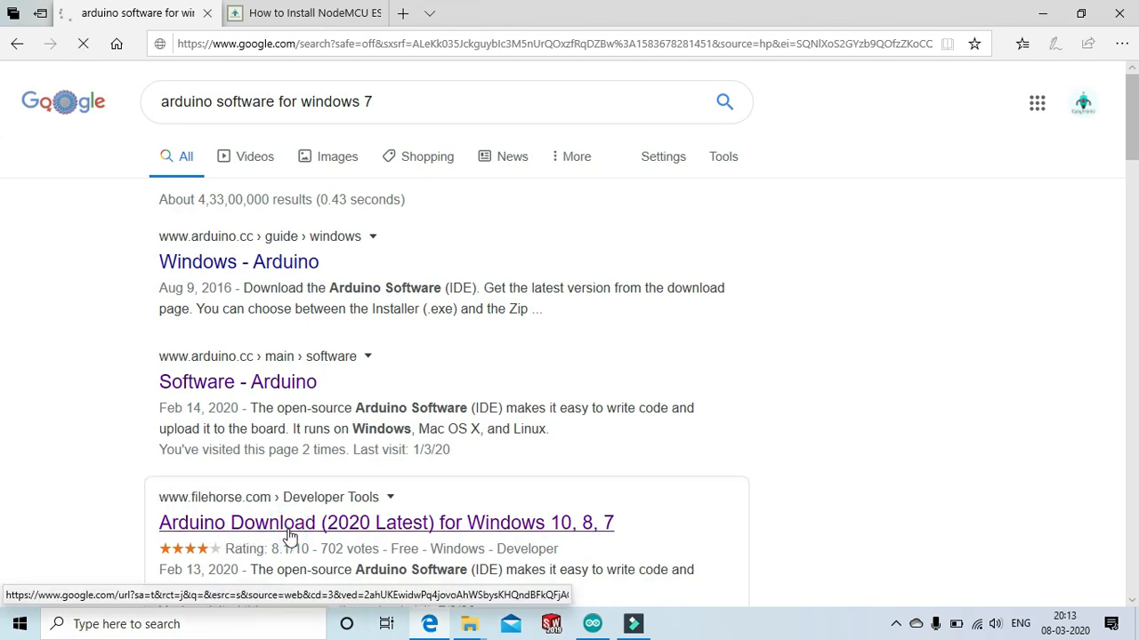
click(386, 522)
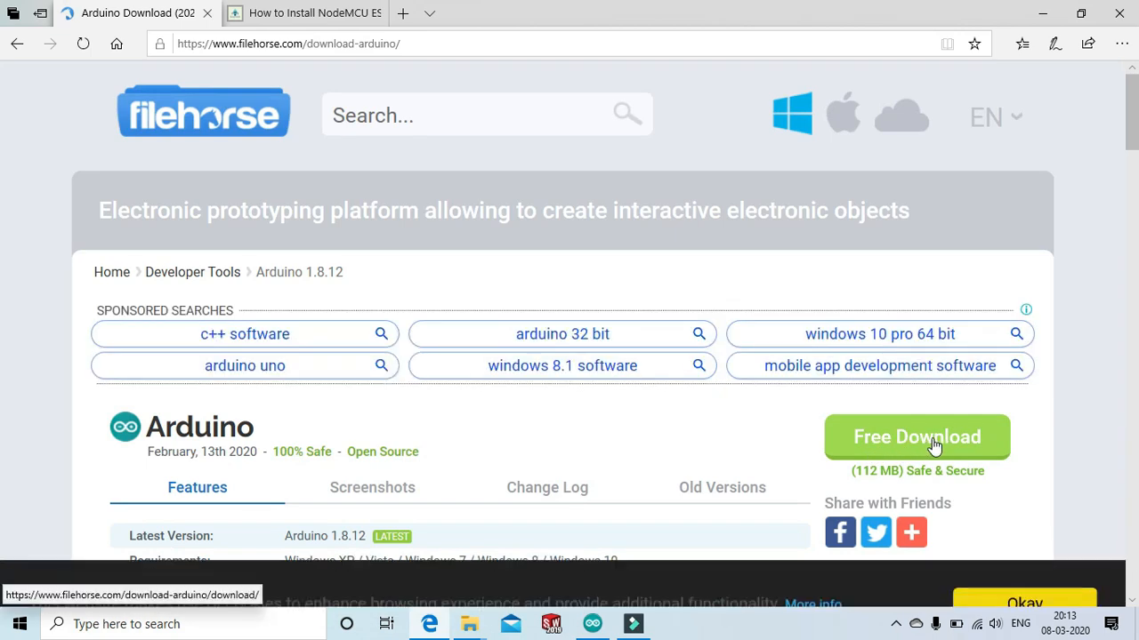
mouse_move(748, 401)
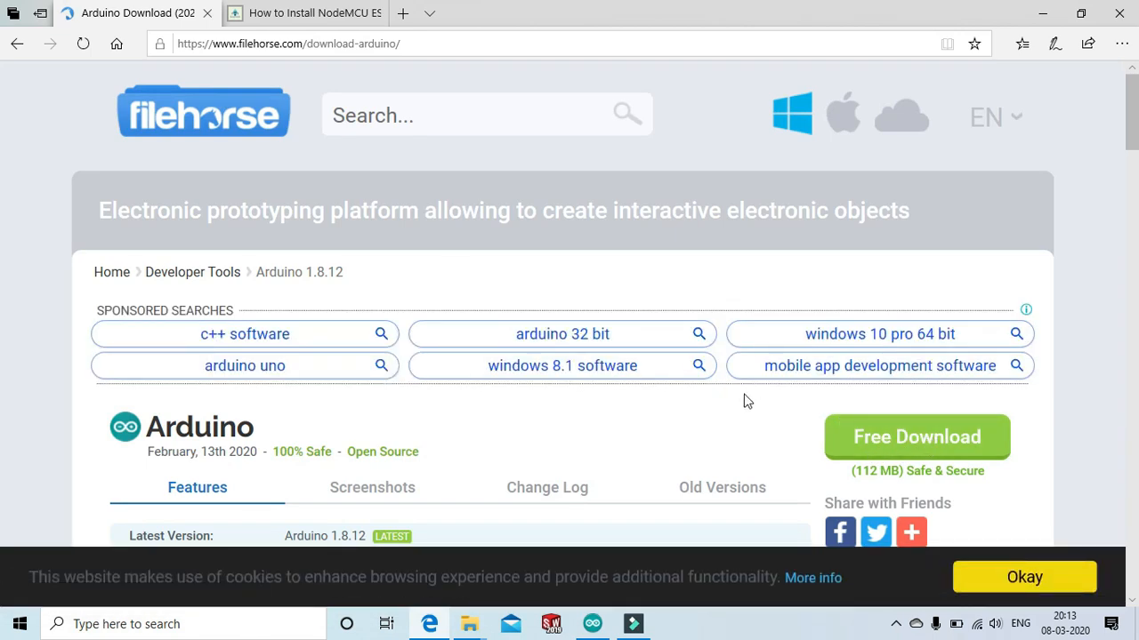
Scroll the 'How to Install NodeMCU' tutorial down to the Additional Boards Manager URL step.
click(307, 12)
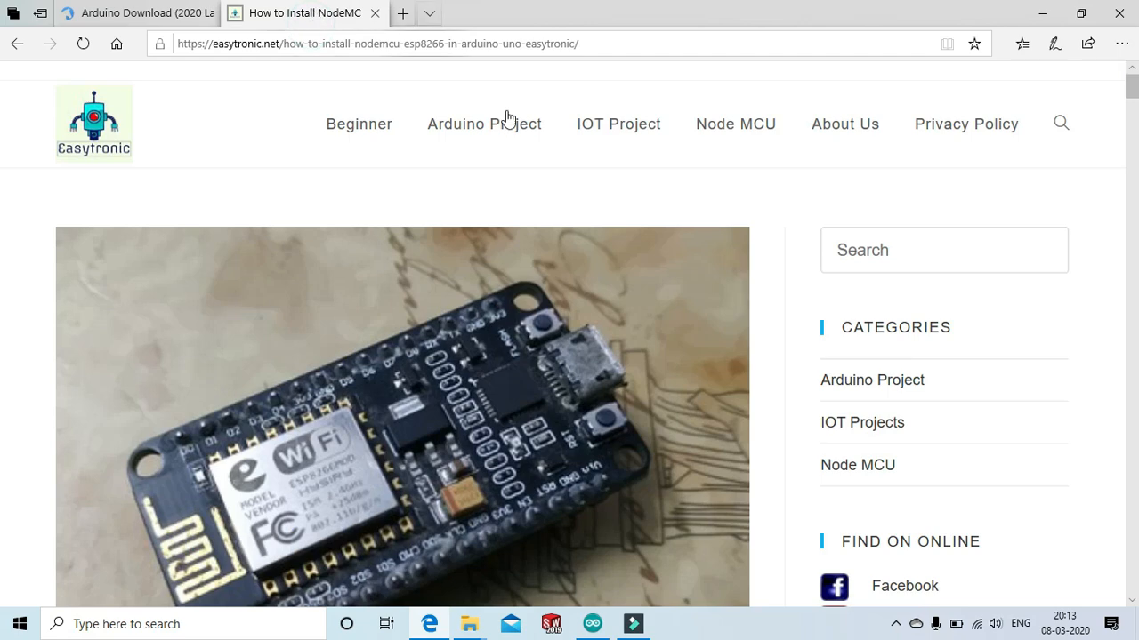
scroll(down, 3)
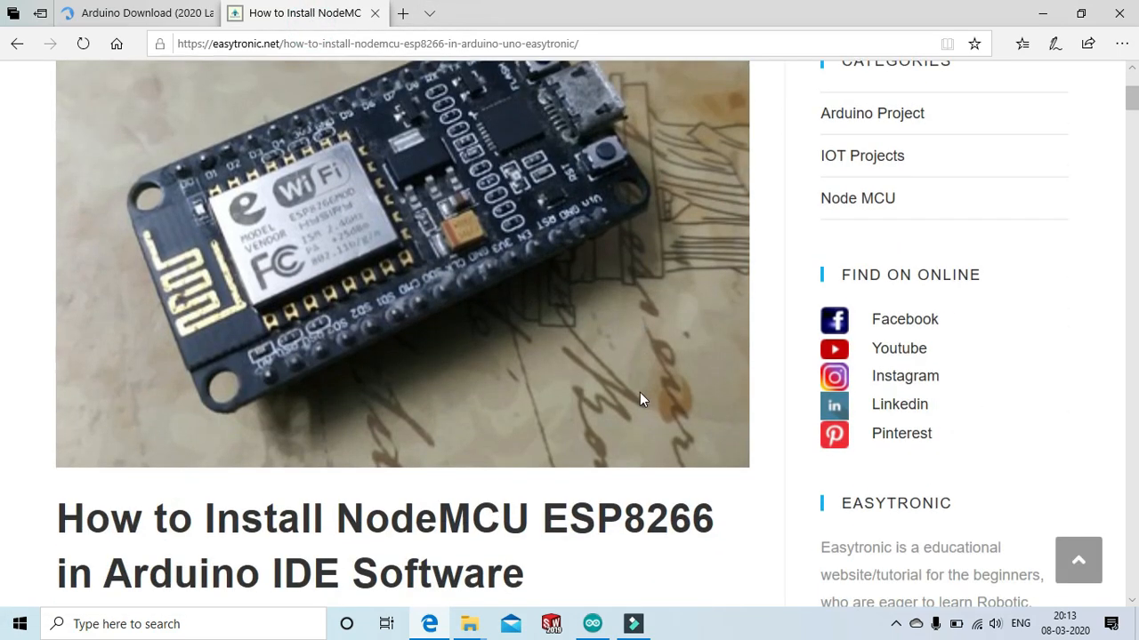
scroll(down, 3)
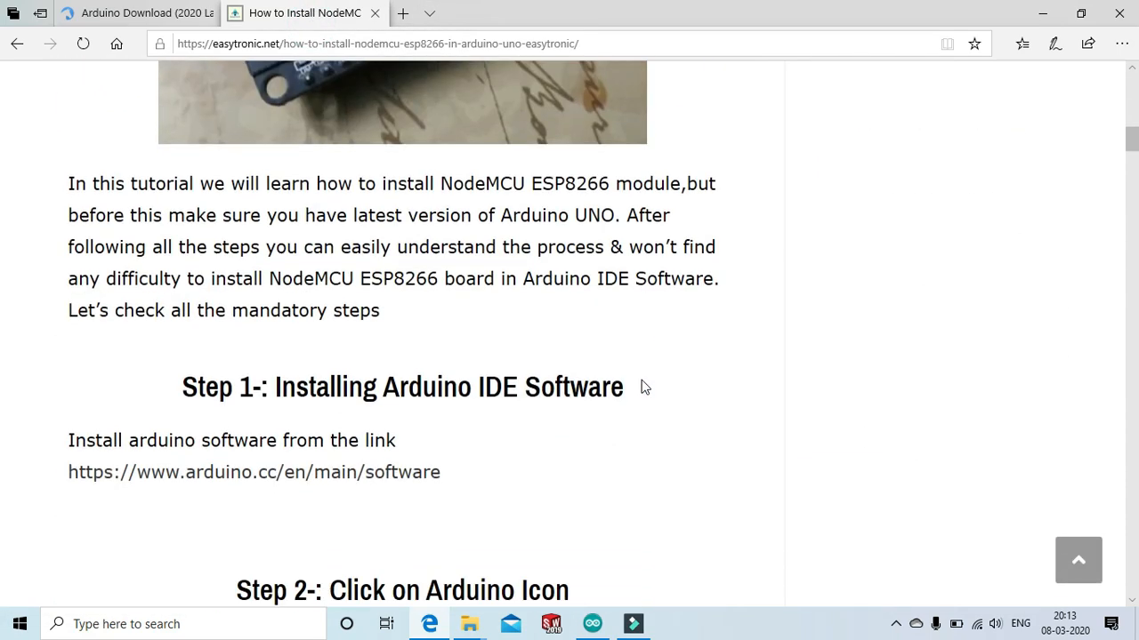
scroll(down, 3)
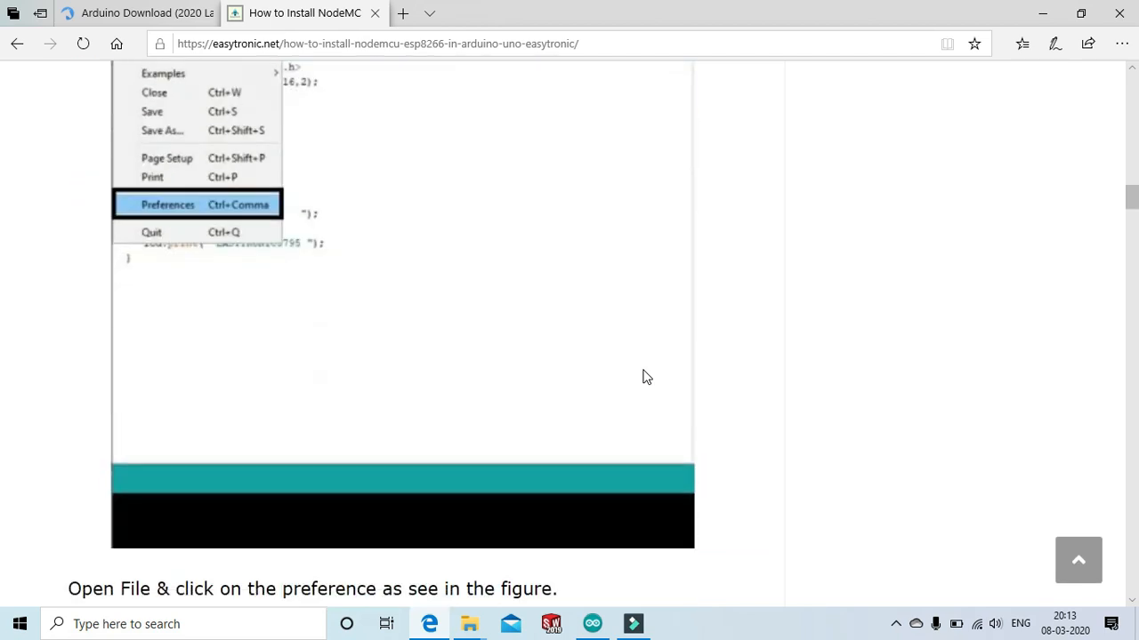
scroll(down, 3)
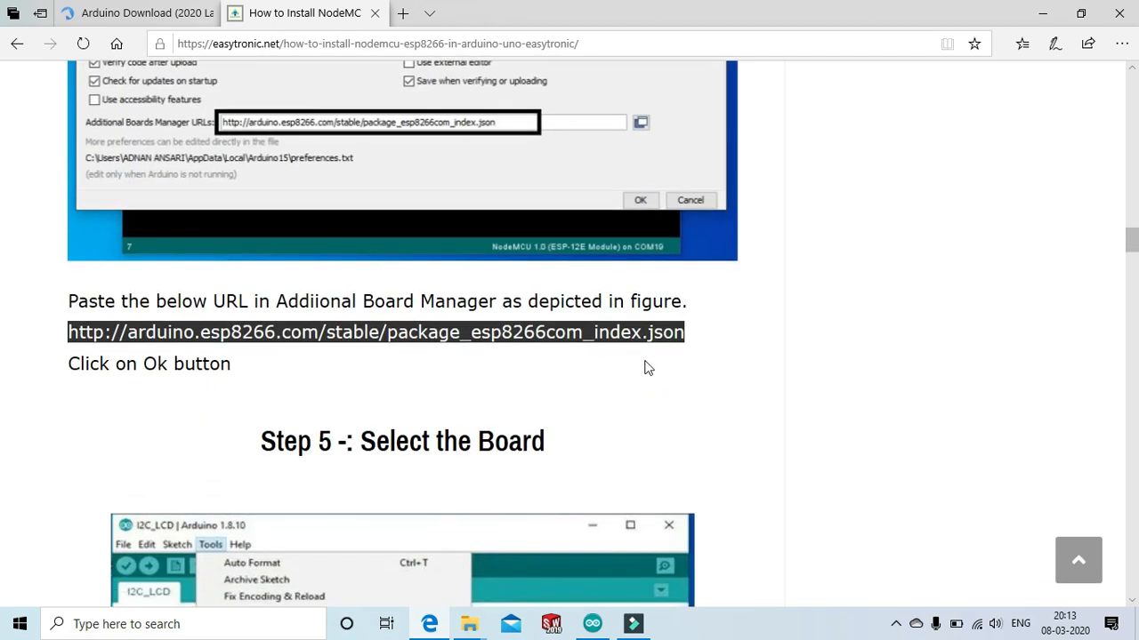
mouse_move(7, 321)
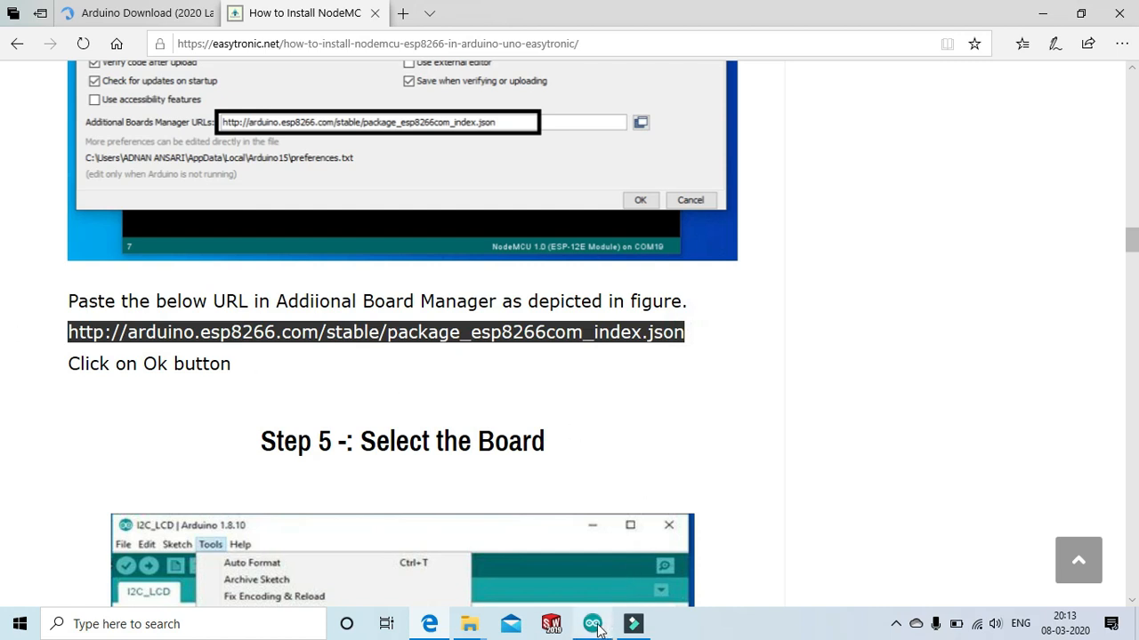
click(592, 623)
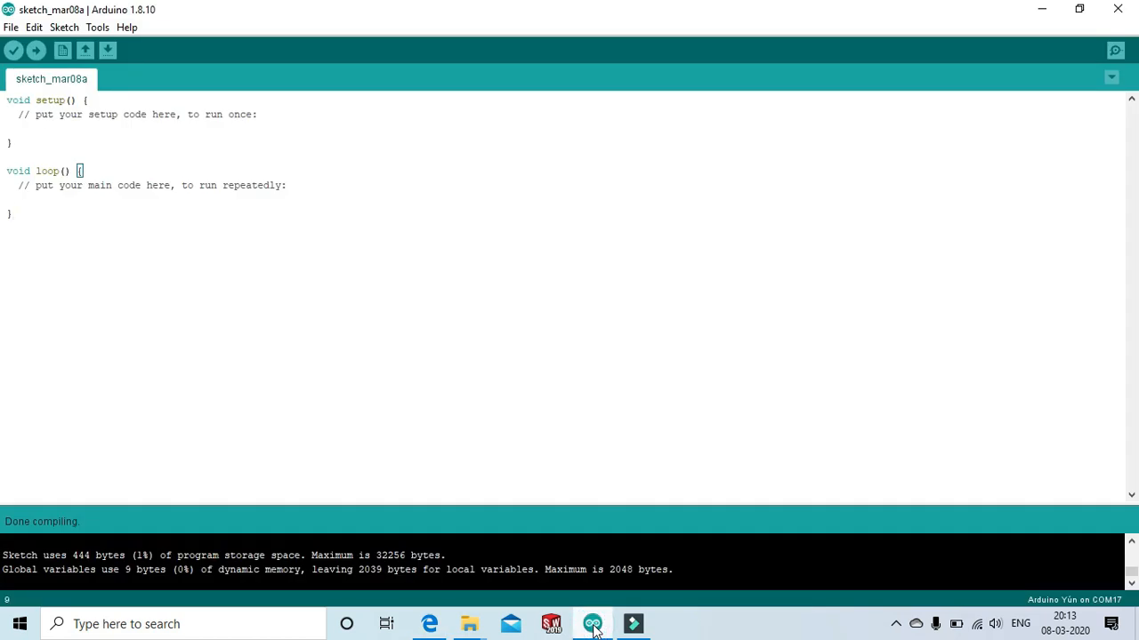
mouse_move(187, 234)
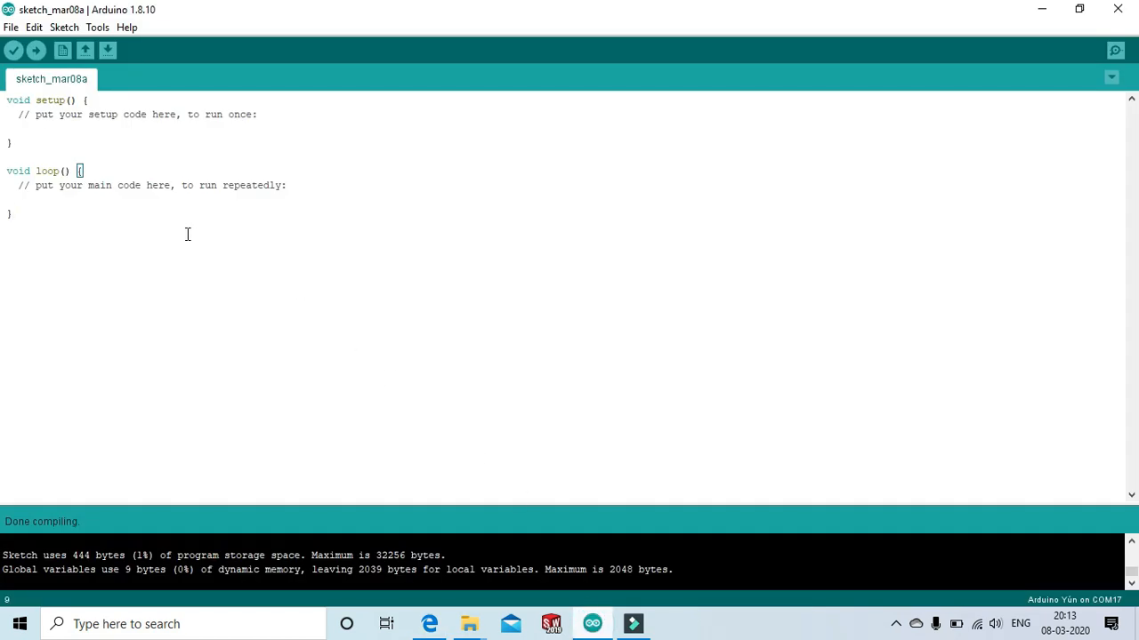
mouse_move(11, 28)
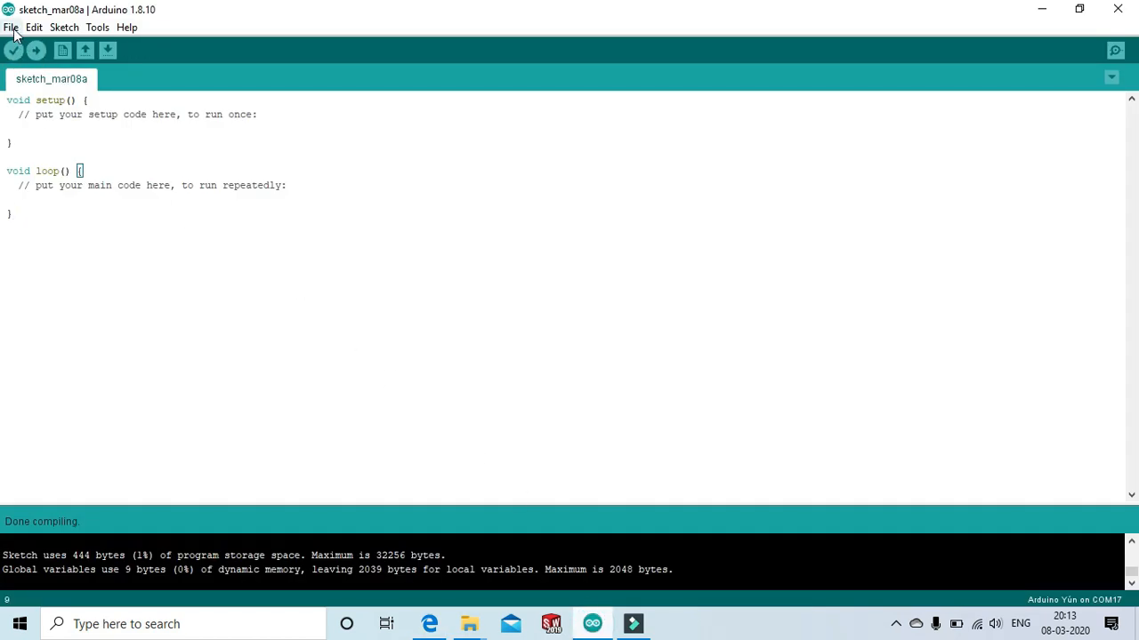
click(11, 26)
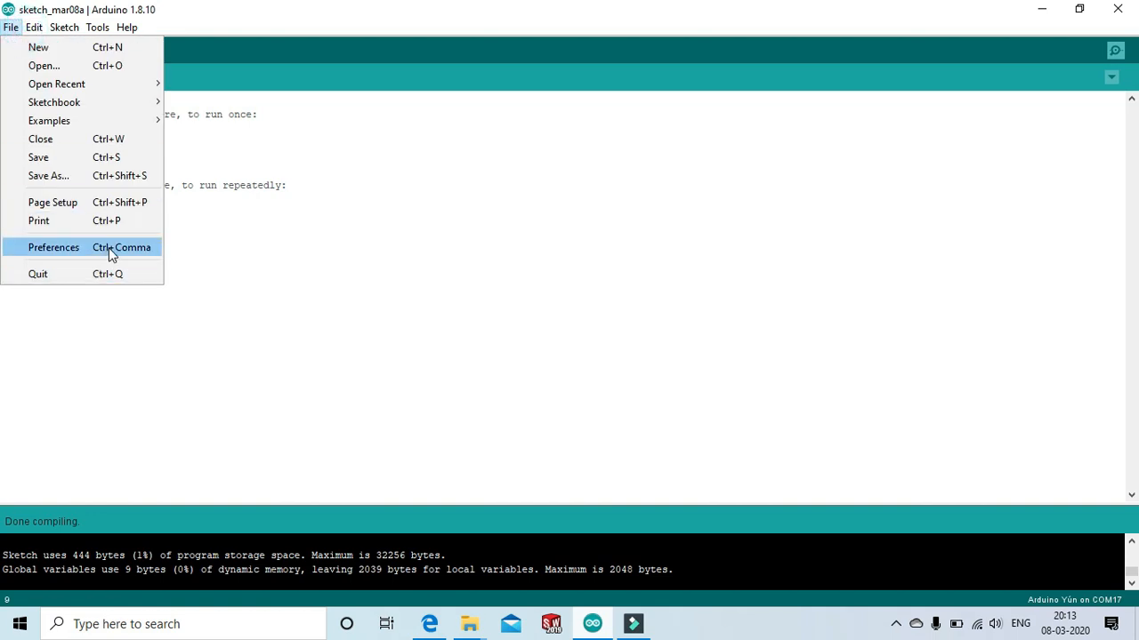
click(54, 247)
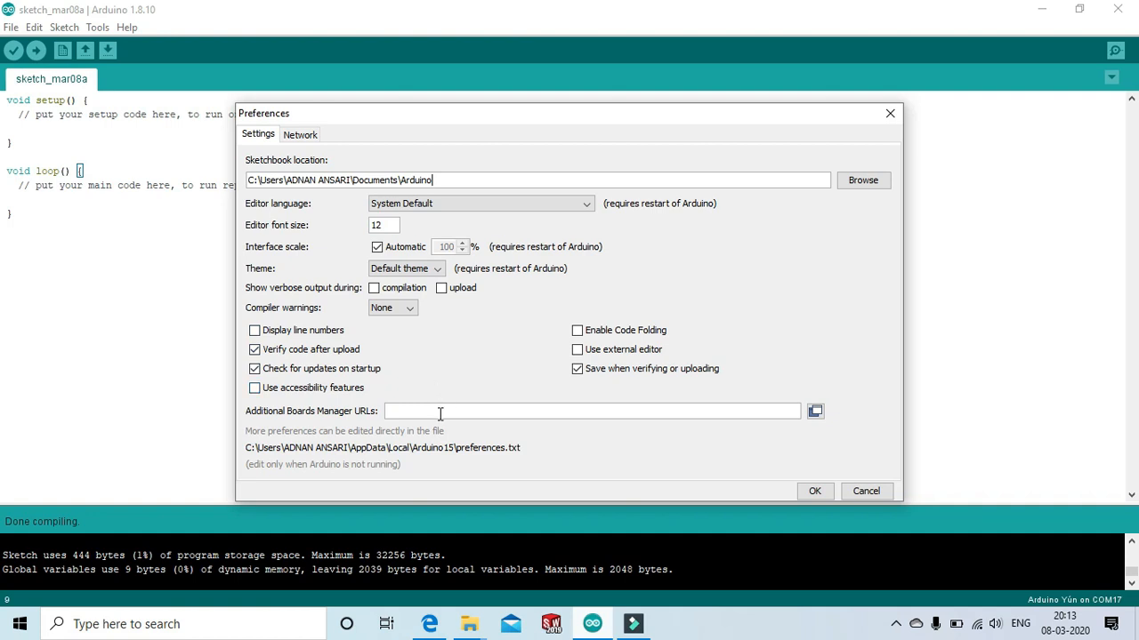
text(http://arduino.esp8266.com/stable/package_esp8266com_index.json)
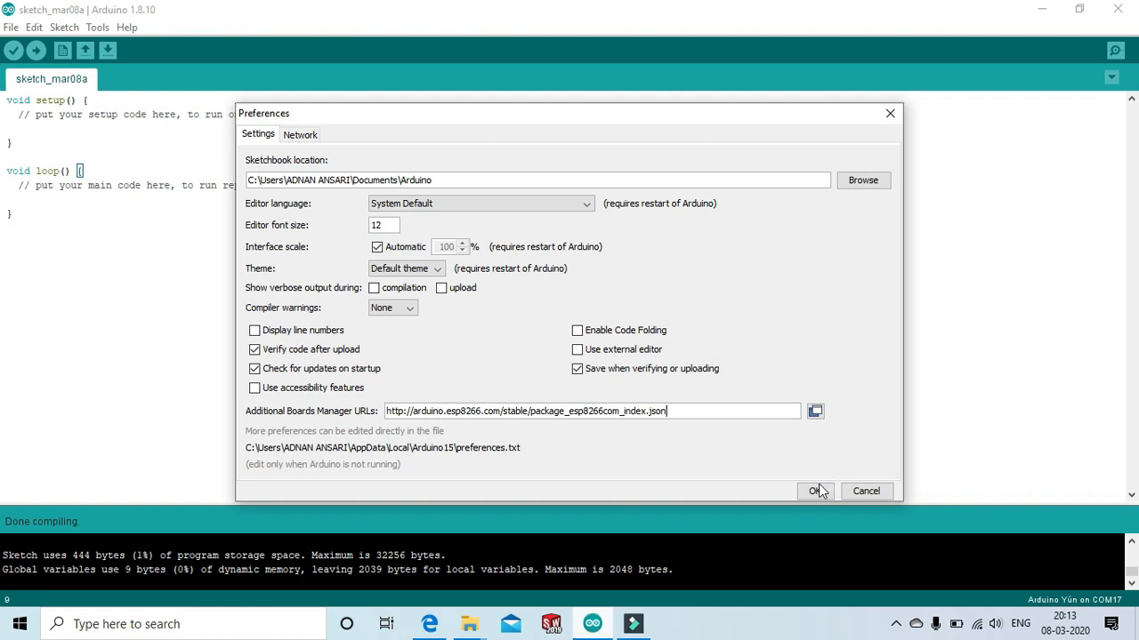
click(813, 491)
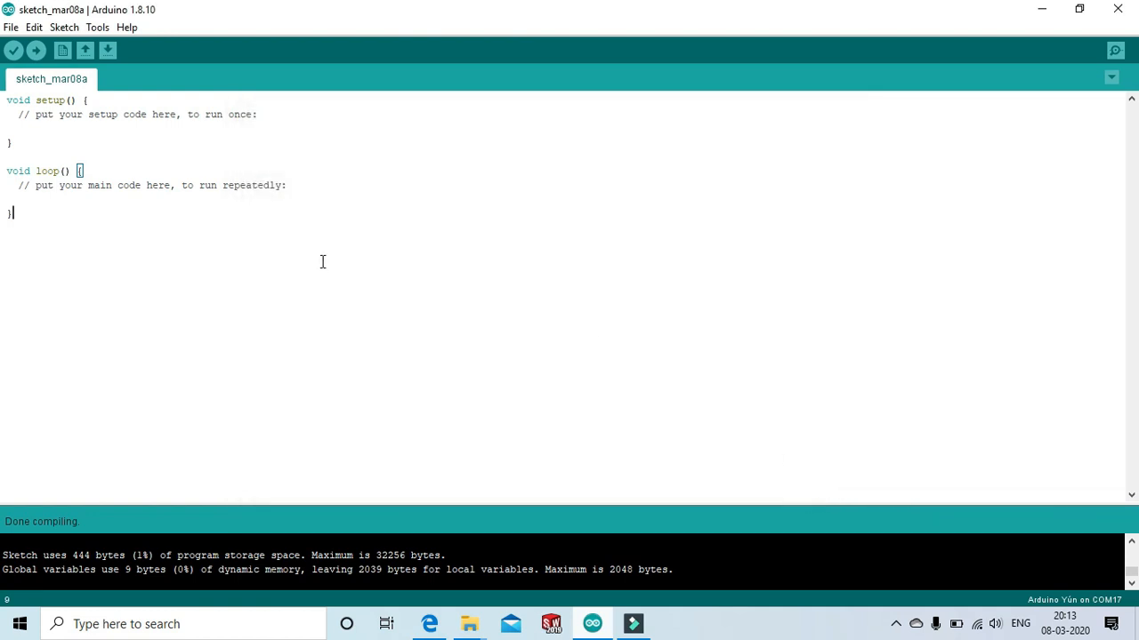
mouse_move(190, 181)
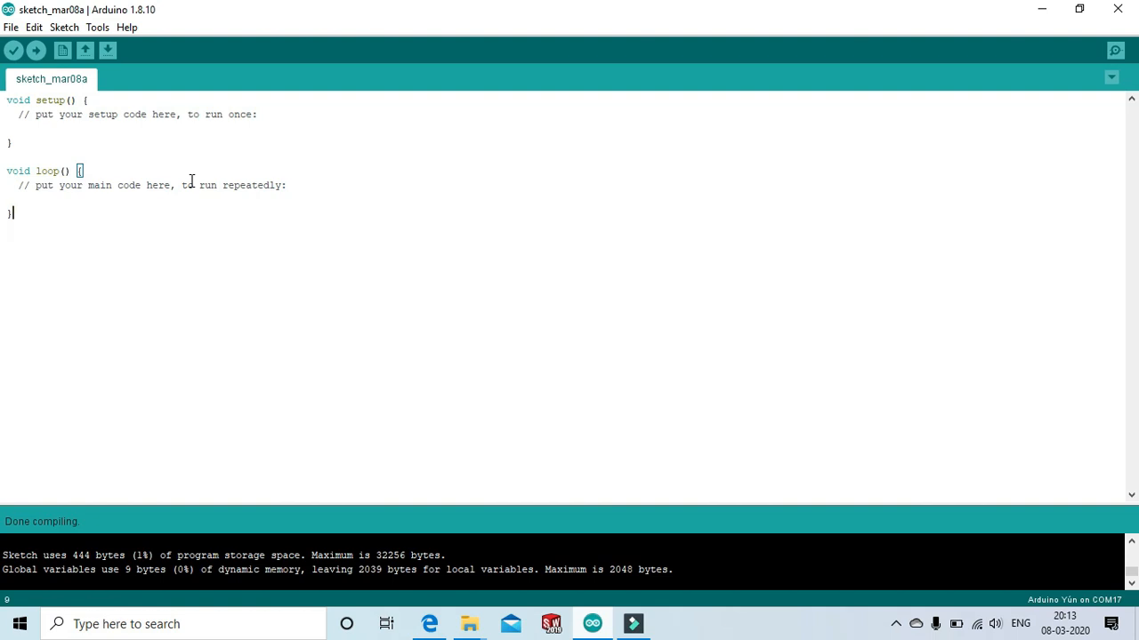
mouse_move(97, 27)
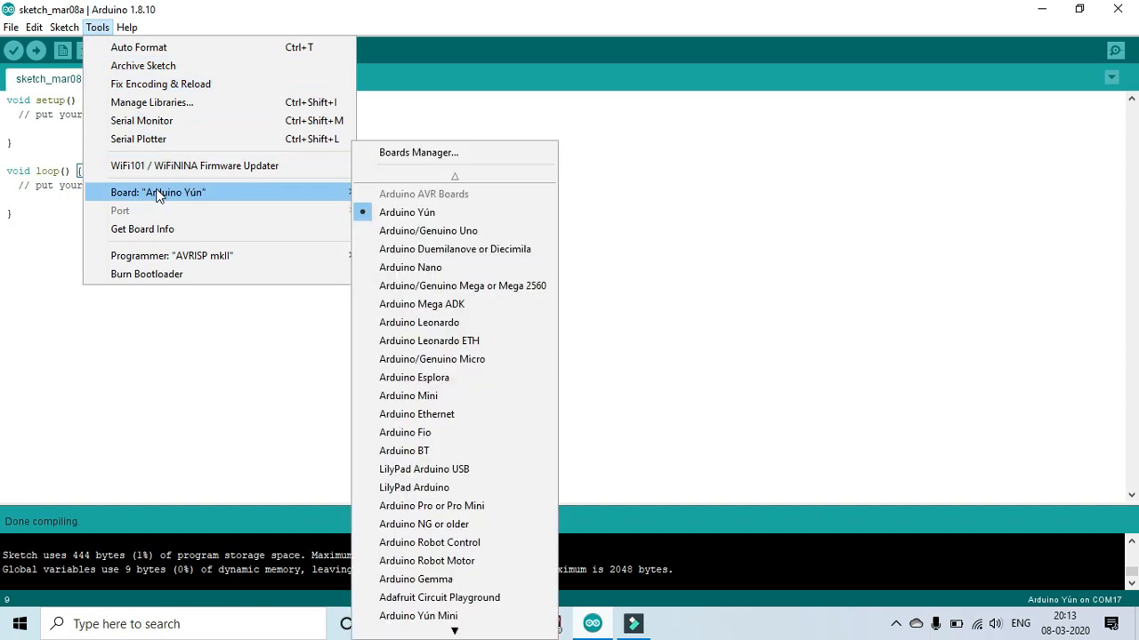
mouse_move(297, 207)
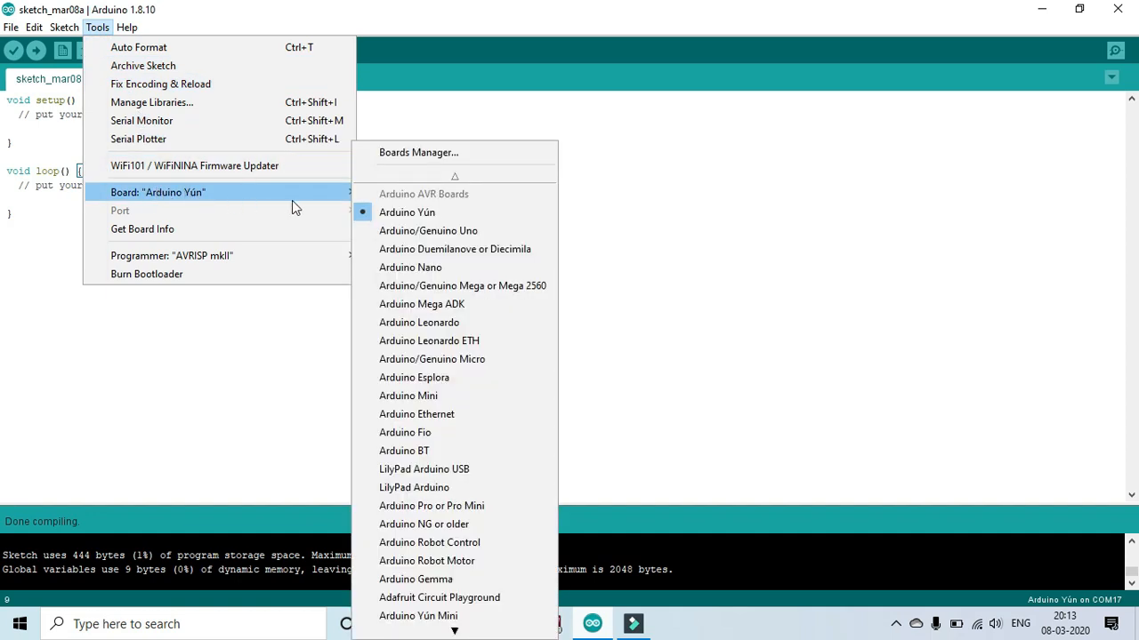
mouse_move(414, 152)
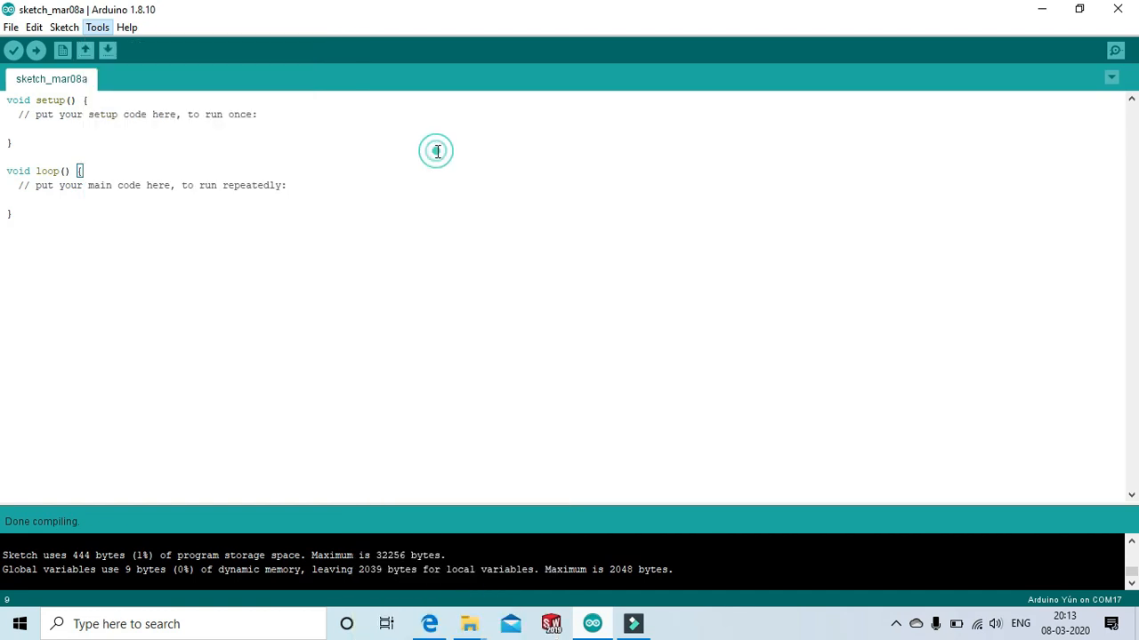
Search Boards Manager for esp8266 and install the ESP8266 Community package version 2.6.3.
click(97, 27)
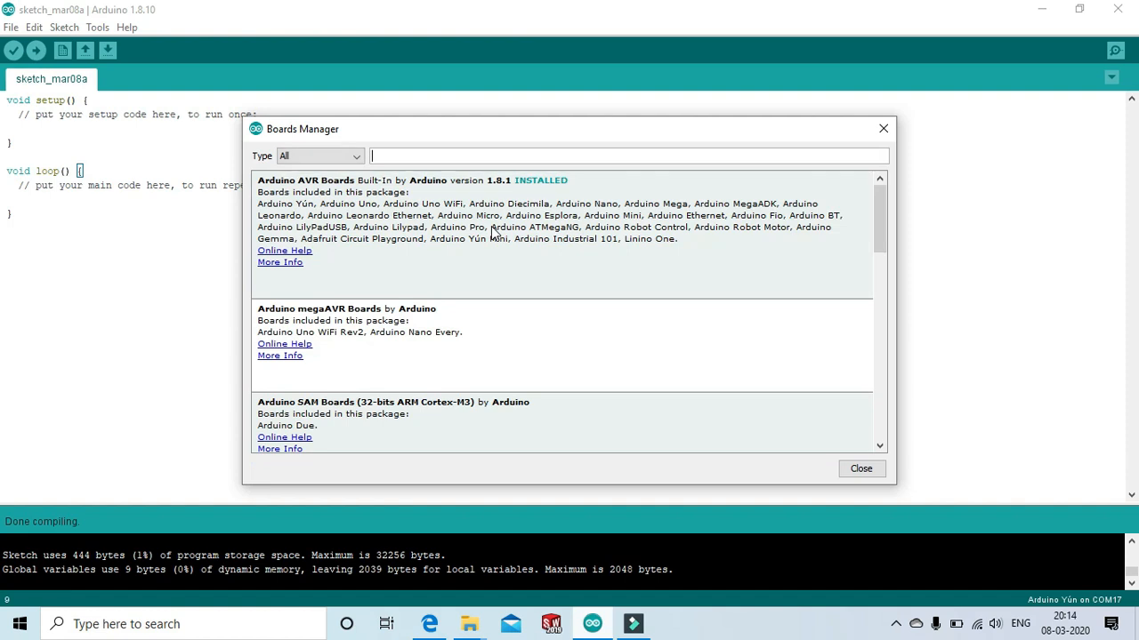
click(489, 223)
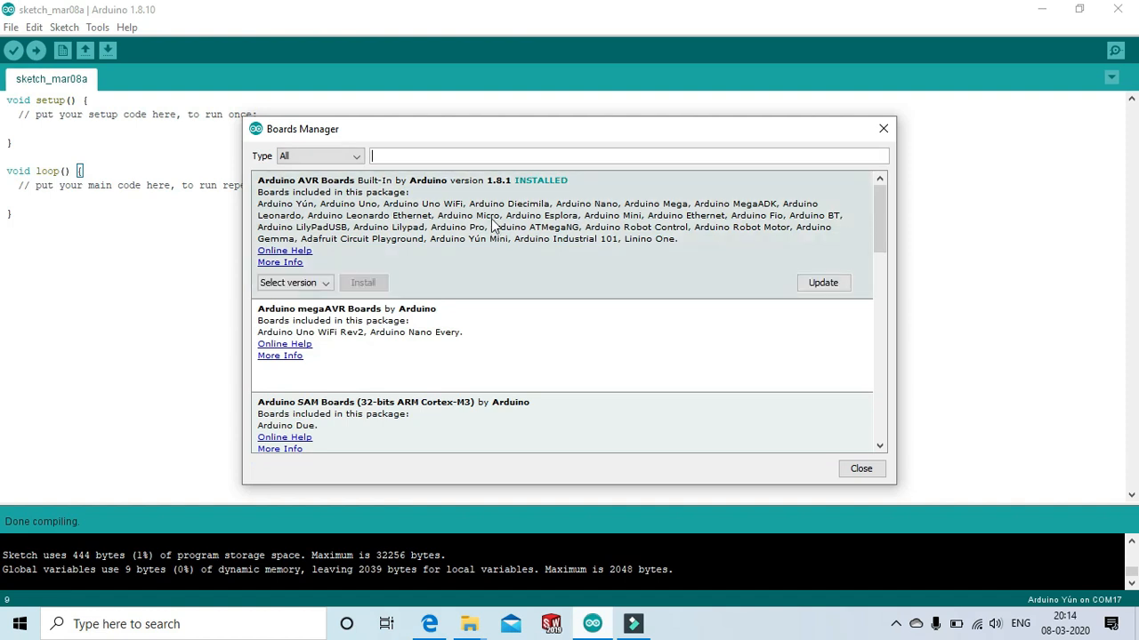
text(esp8266)
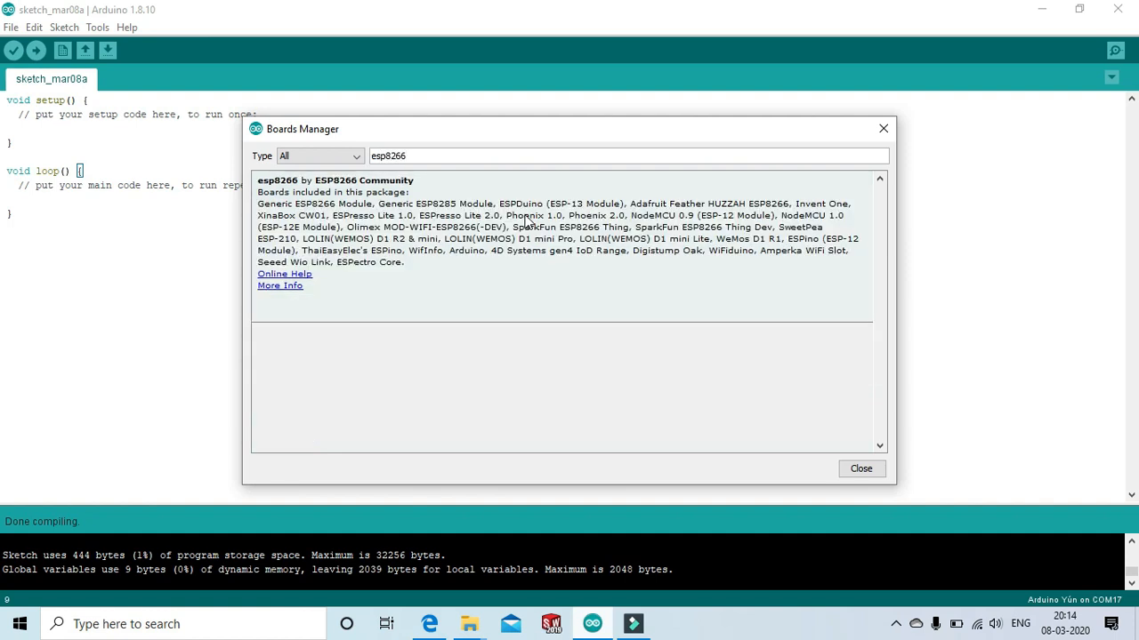
click(560, 222)
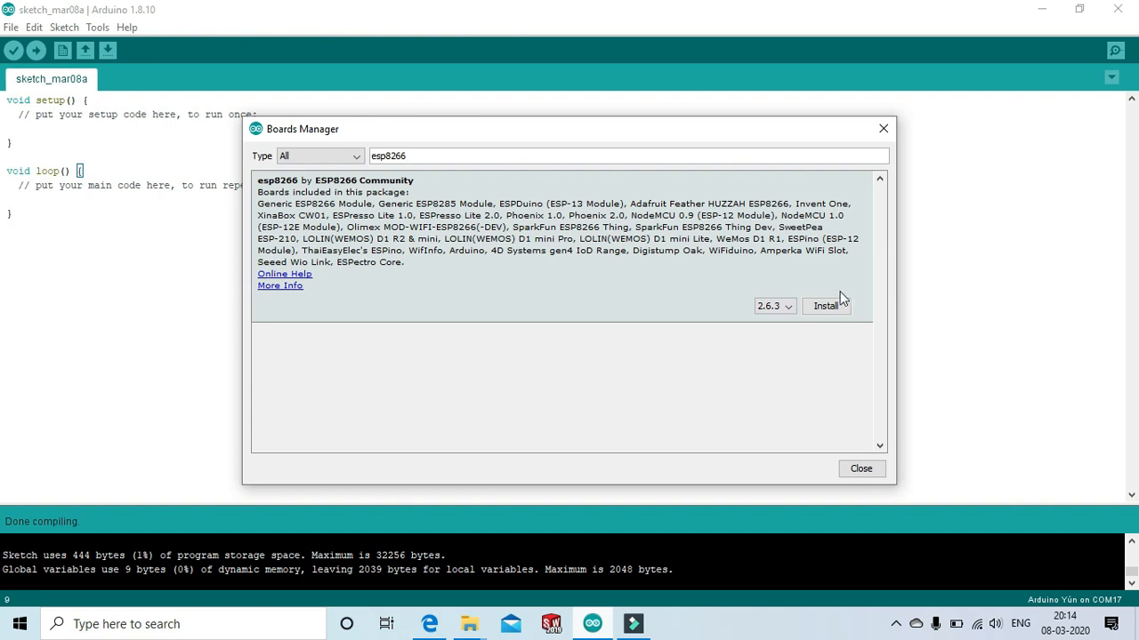
click(825, 306)
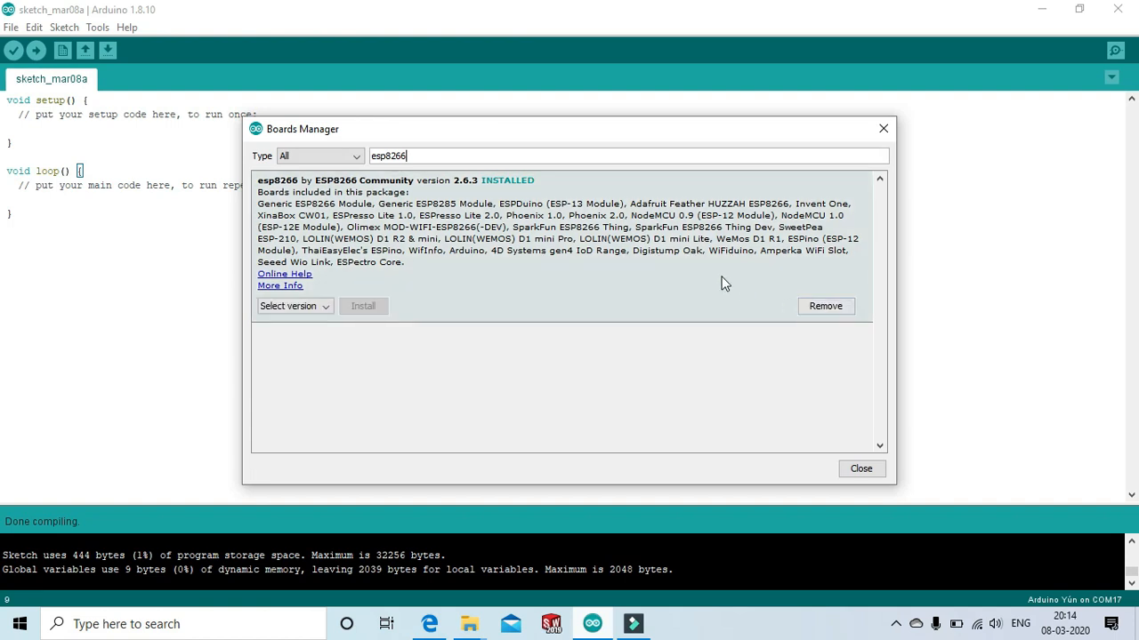
mouse_move(716, 363)
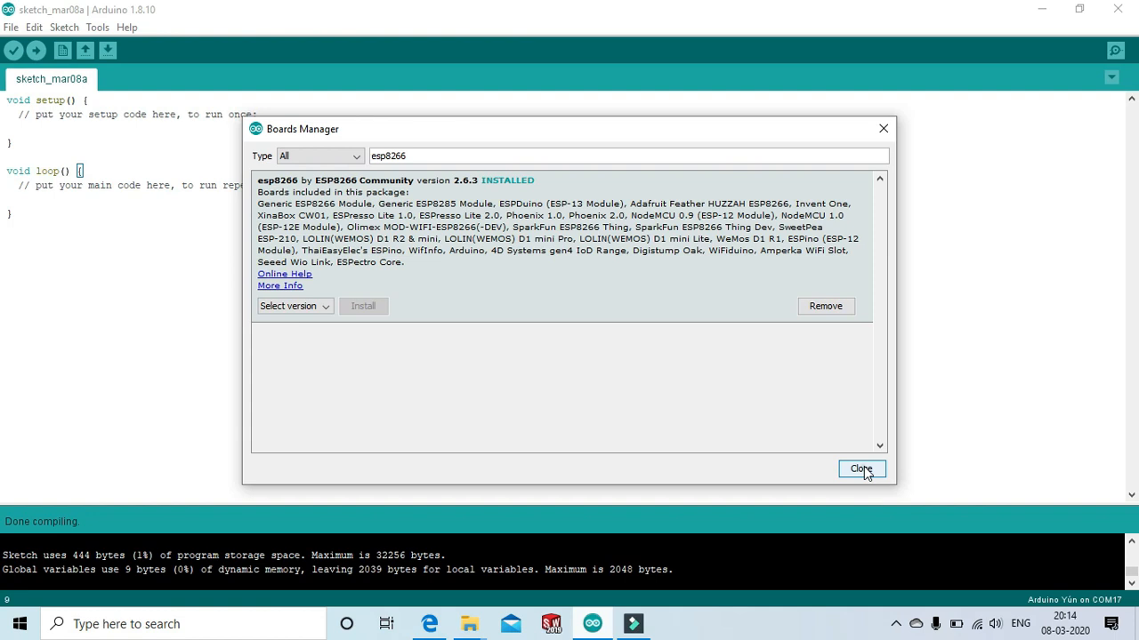
Close Boards Manager and scroll the board list looking for NodeMCU 1.0 (ESP-12E Module).
click(860, 469)
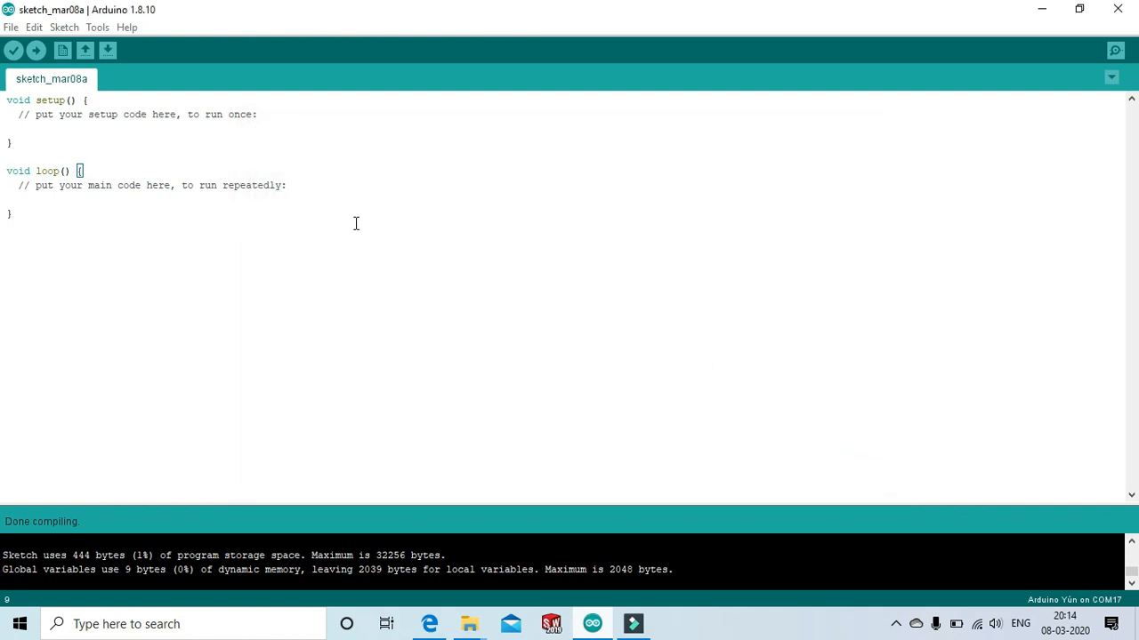
mouse_move(158, 153)
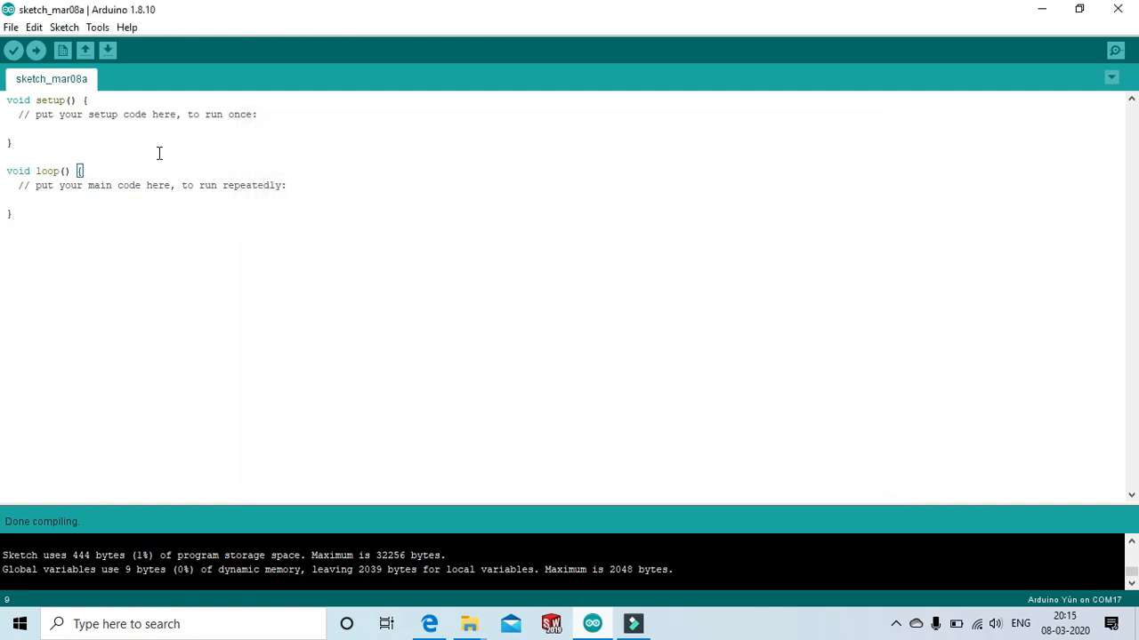
mouse_move(137, 139)
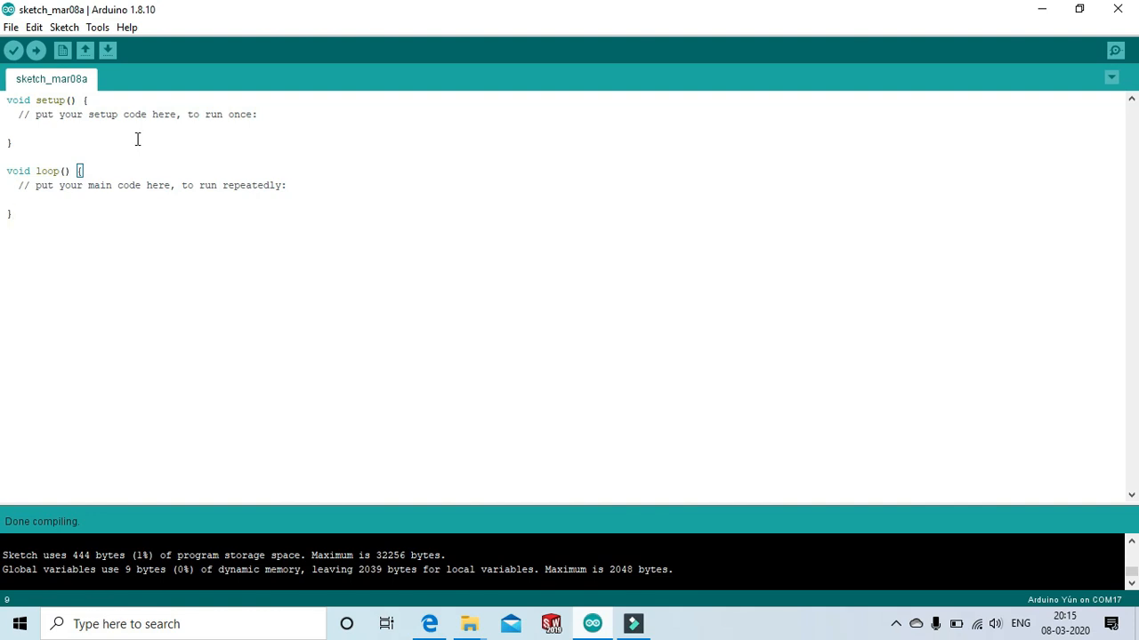
click(97, 27)
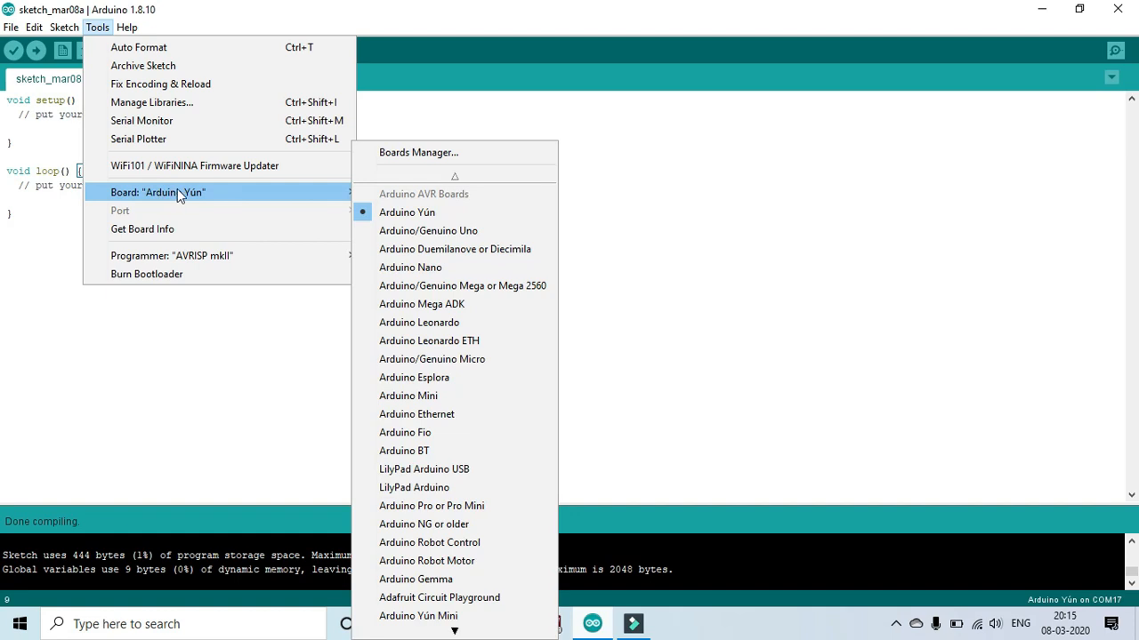
mouse_move(408, 396)
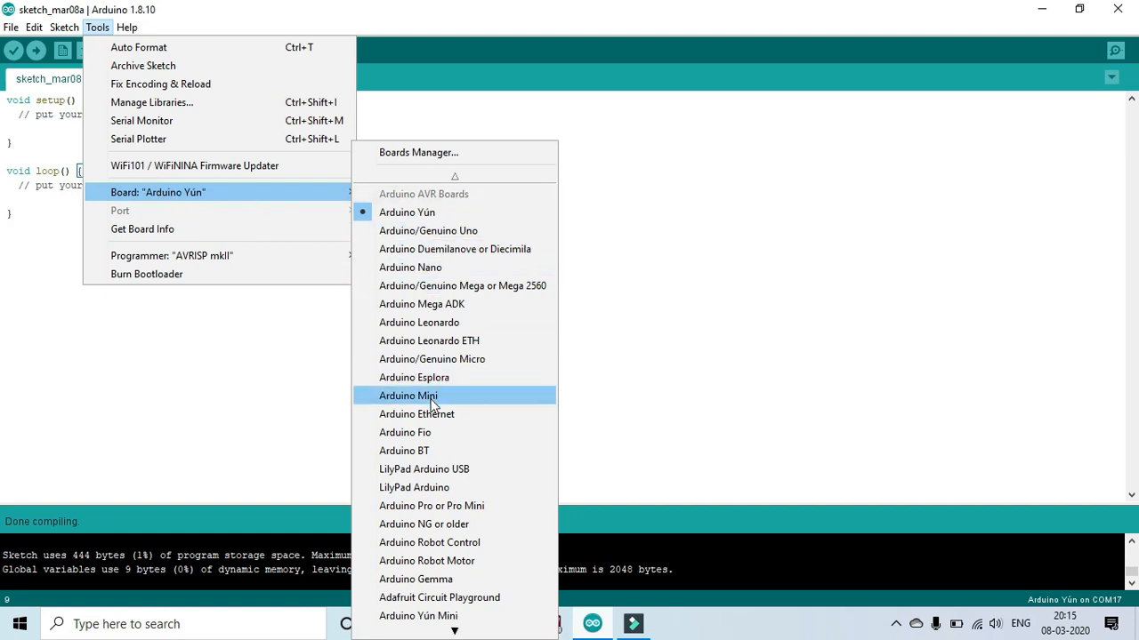
scroll(down, 3)
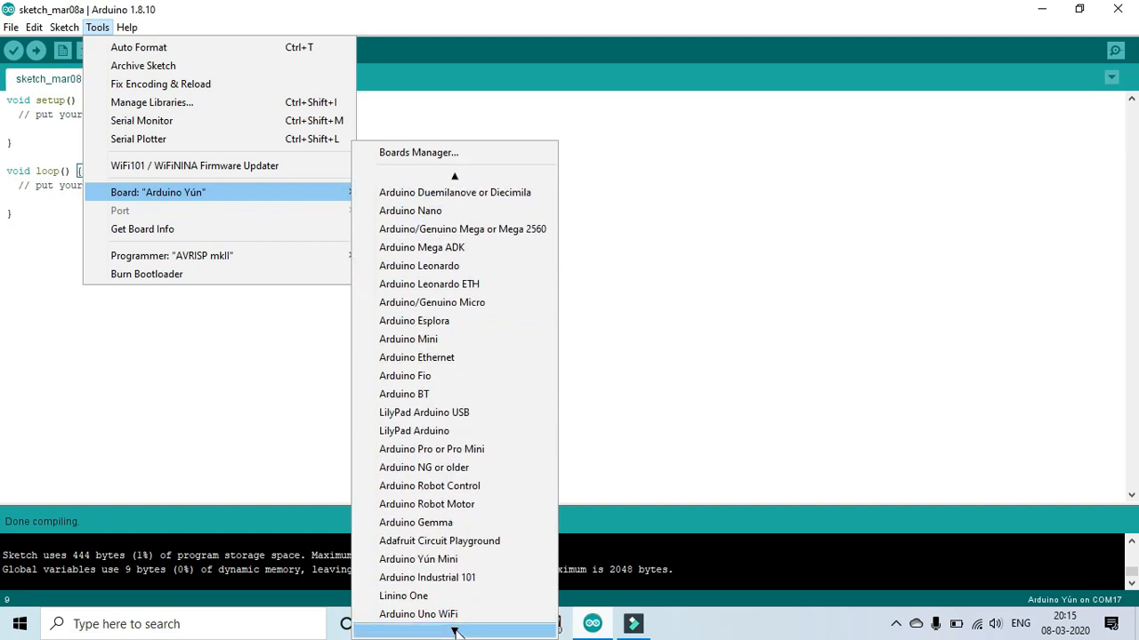
scroll(down, 3)
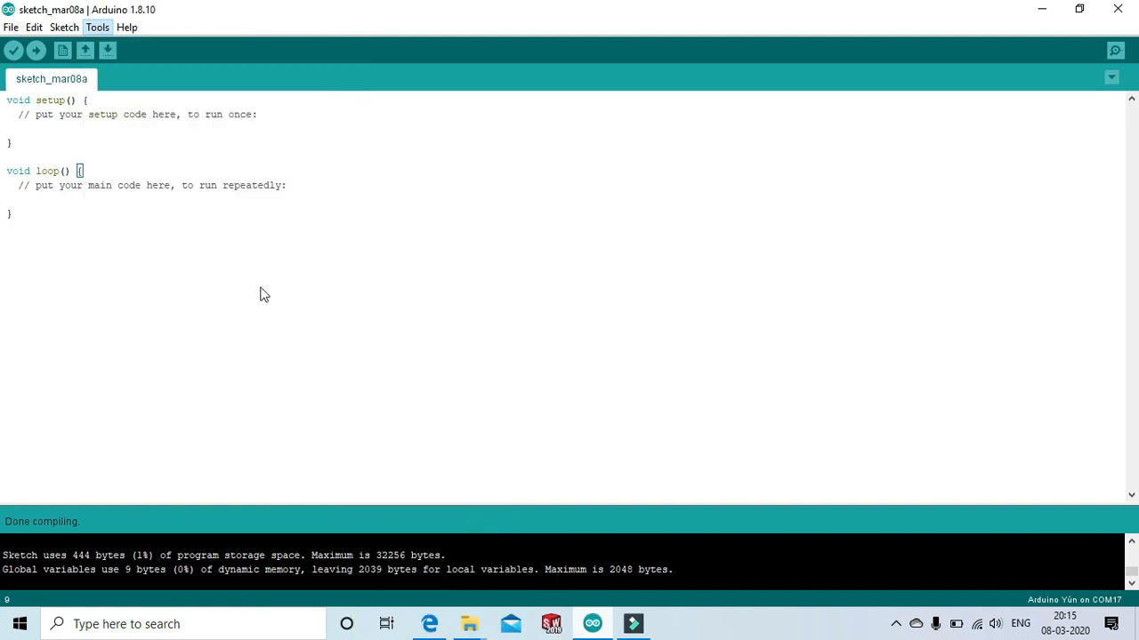
mouse_move(105, 121)
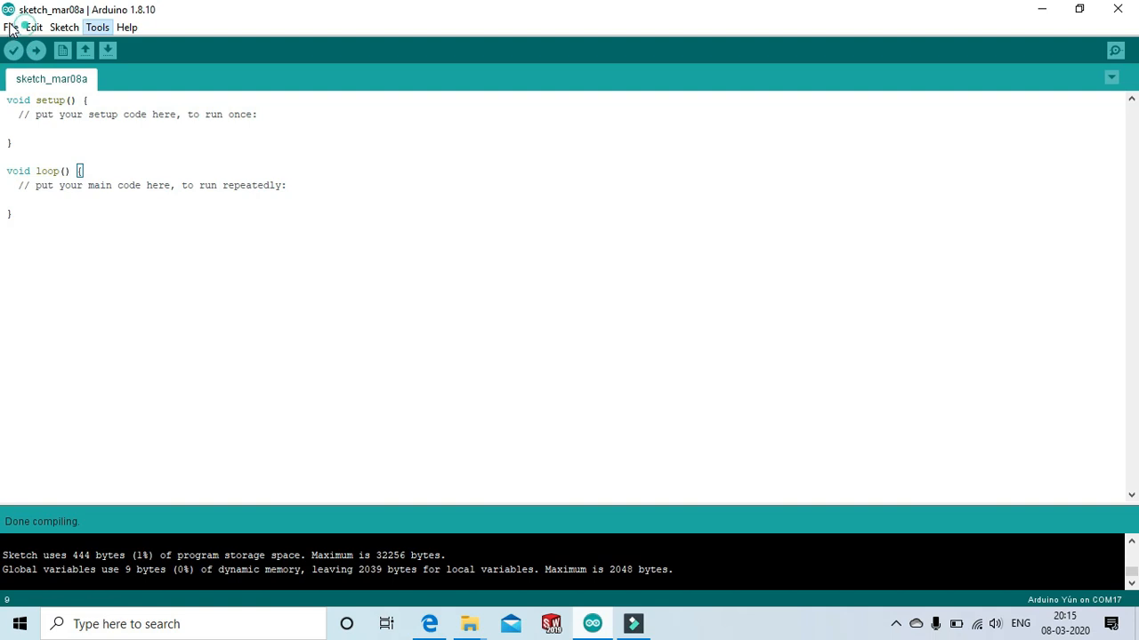
Open File > Examples > 01.Basics > Blink.
click(11, 26)
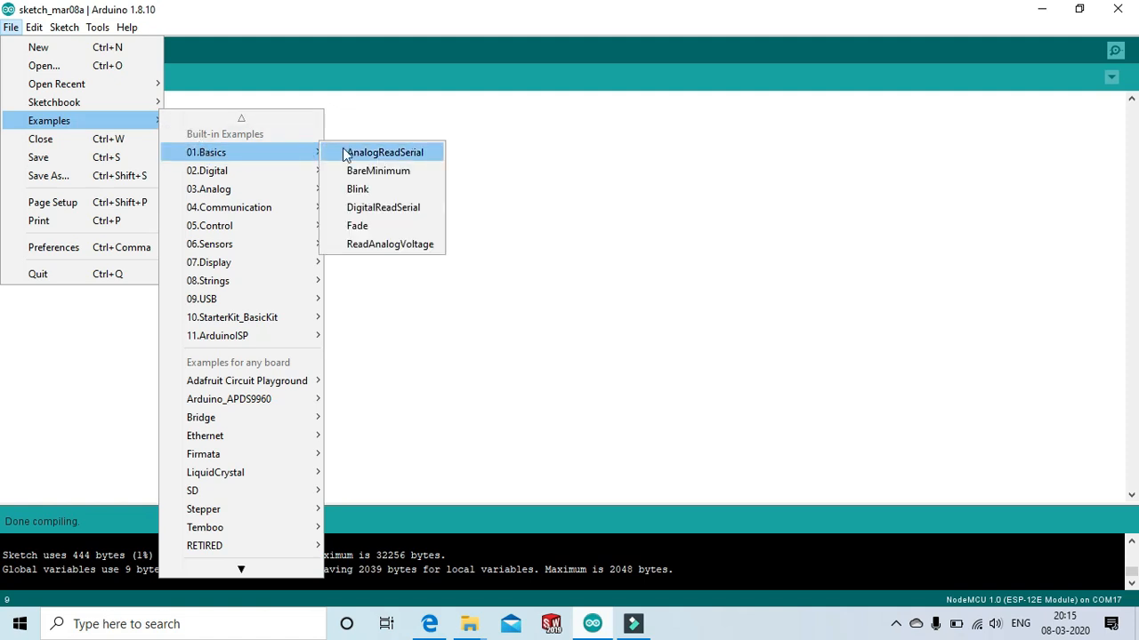
mouse_move(373, 194)
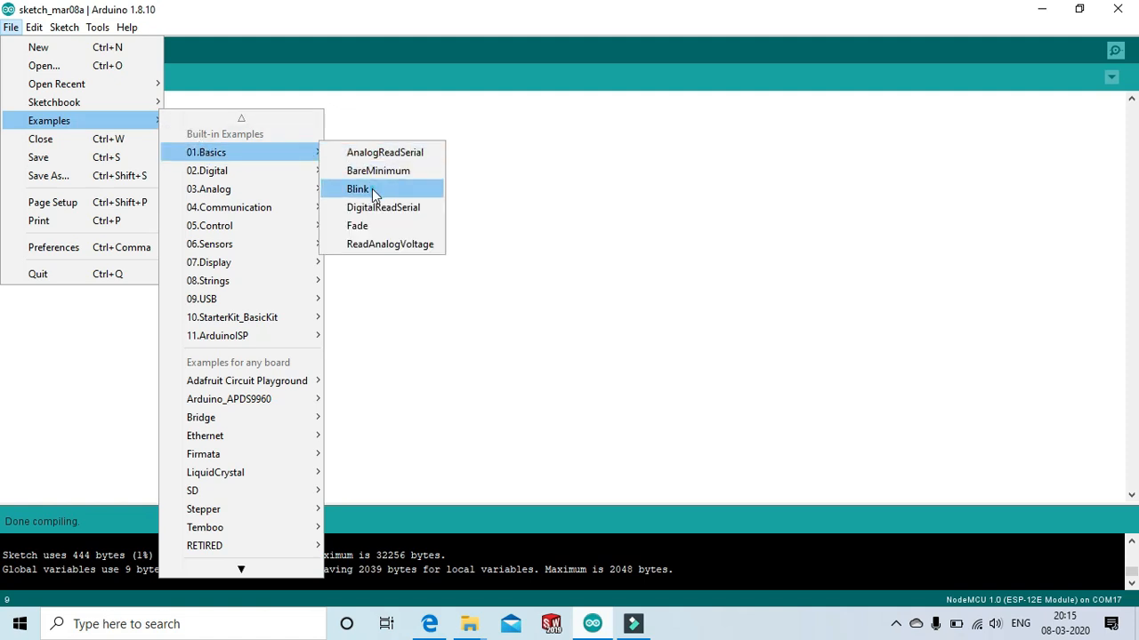
click(358, 189)
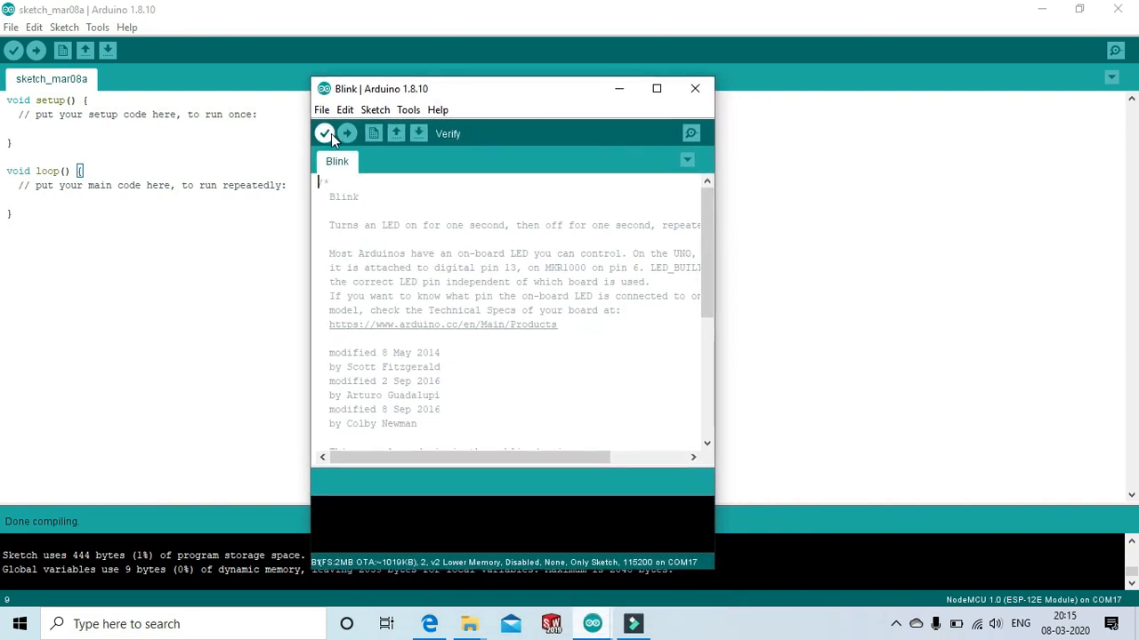
Verify the Blink sketch, compiling it for NodeMCU at about 24% program storage.
click(323, 133)
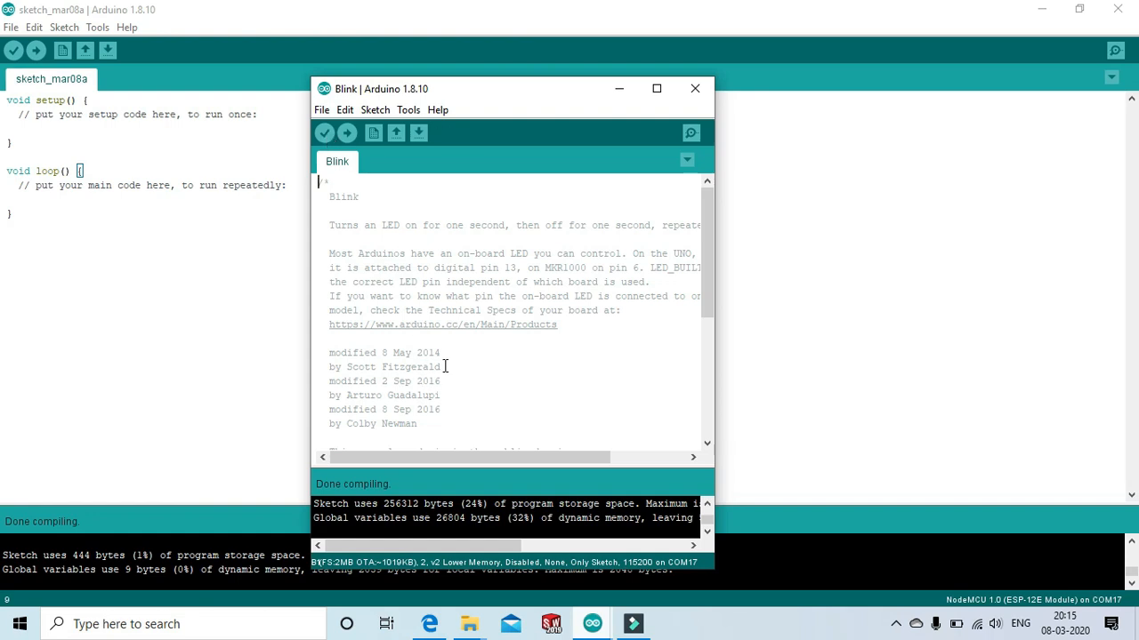
mouse_move(435, 259)
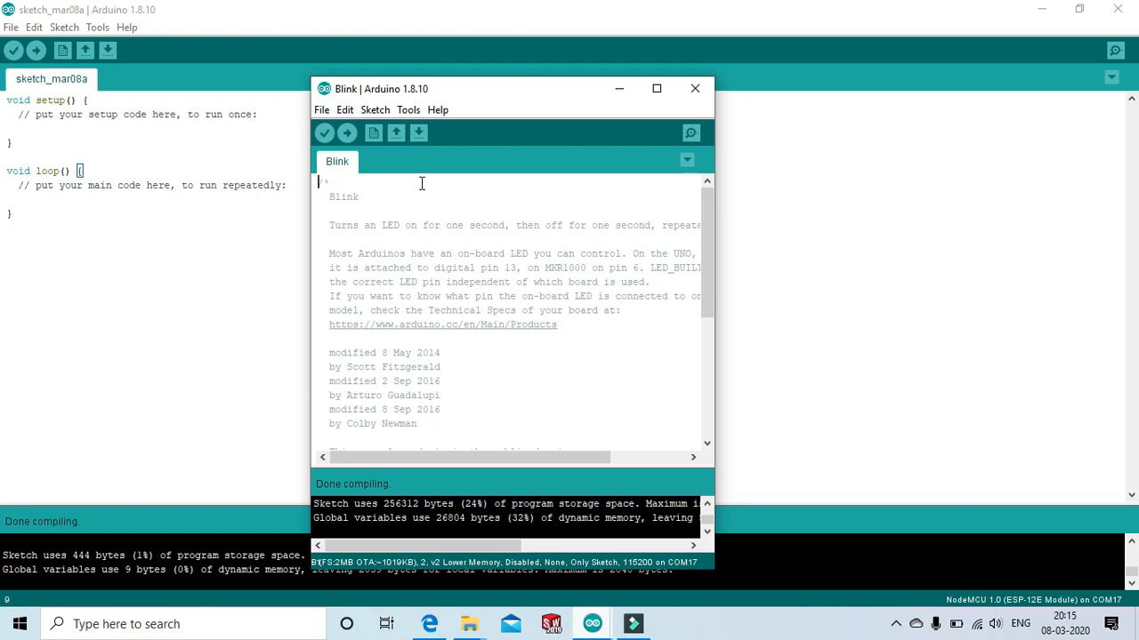
click(408, 110)
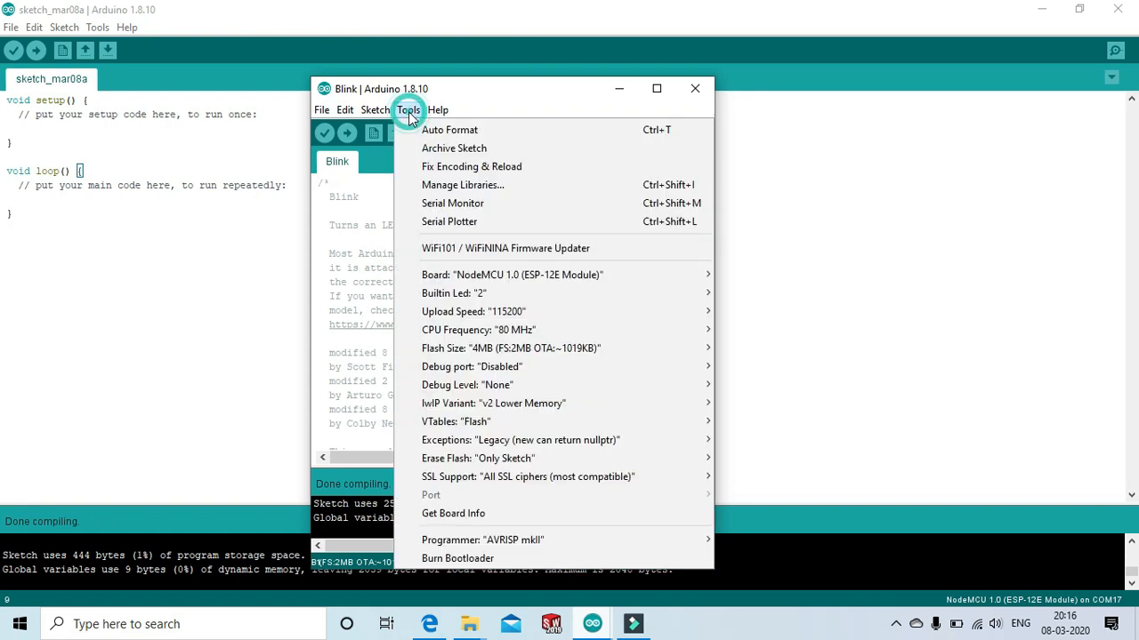
mouse_move(520, 439)
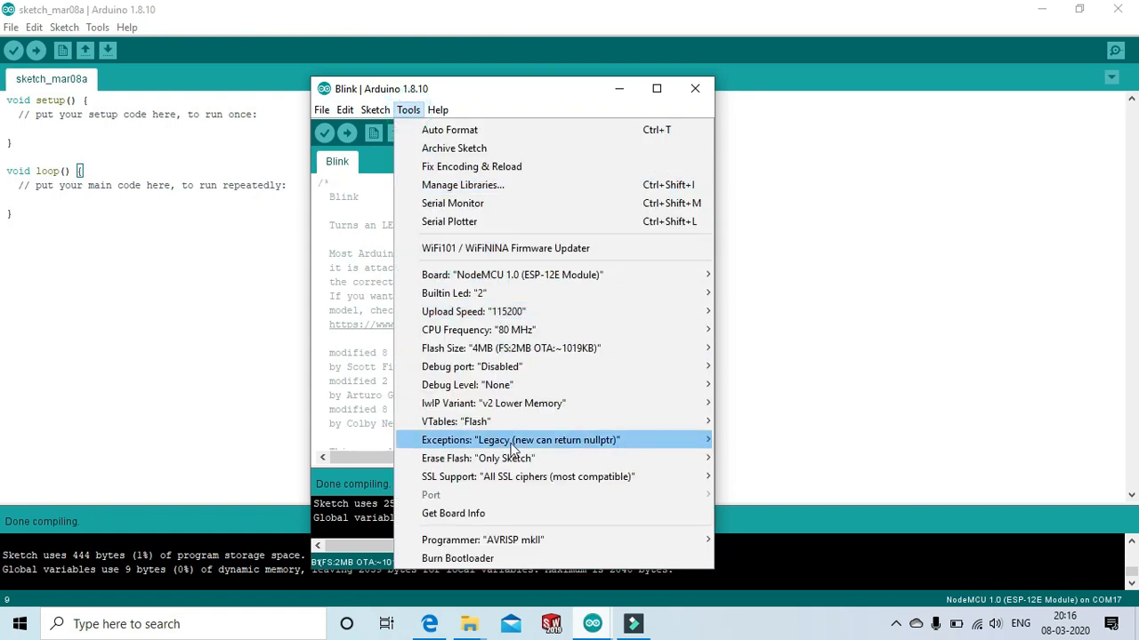
mouse_move(512, 496)
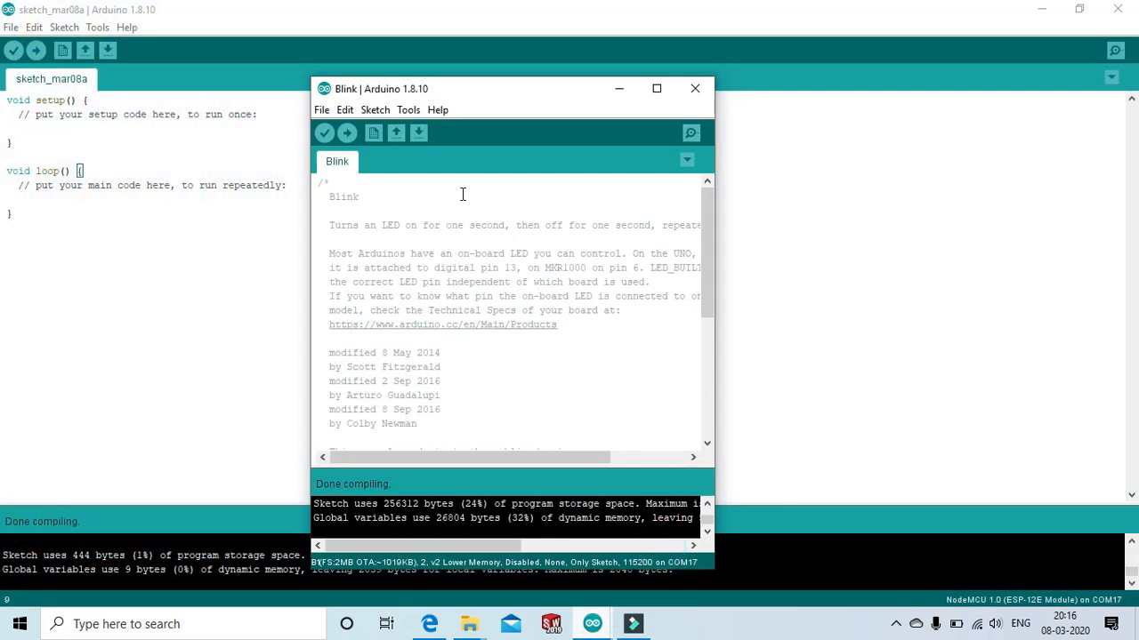
Select COM17 under Tools > Port and start uploading the Blink sketch.
click(408, 109)
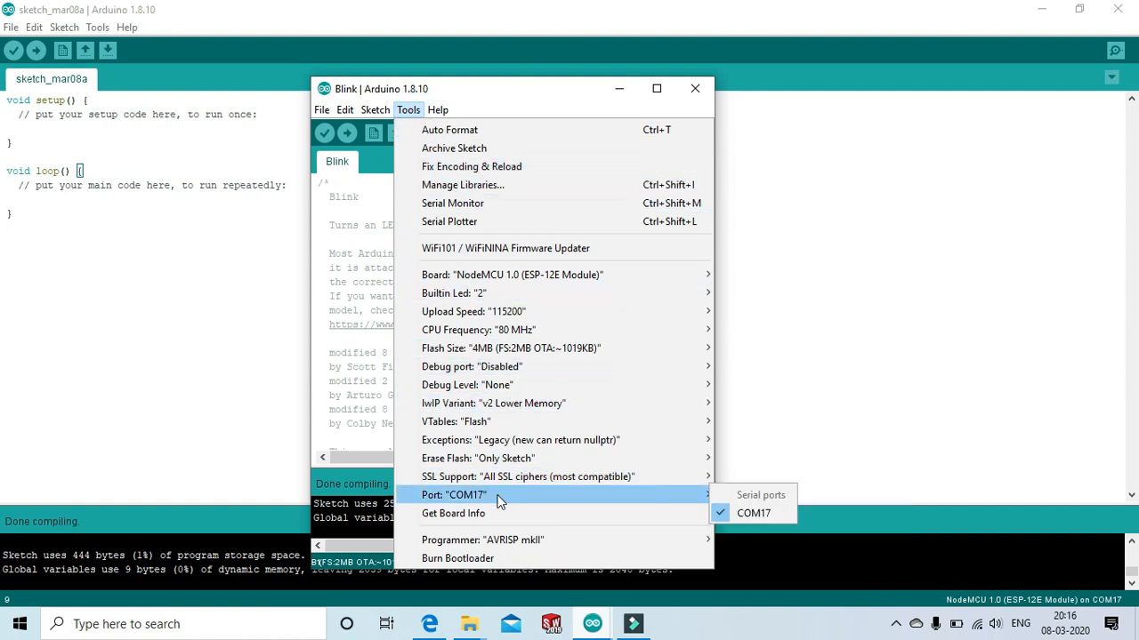
mouse_move(754, 513)
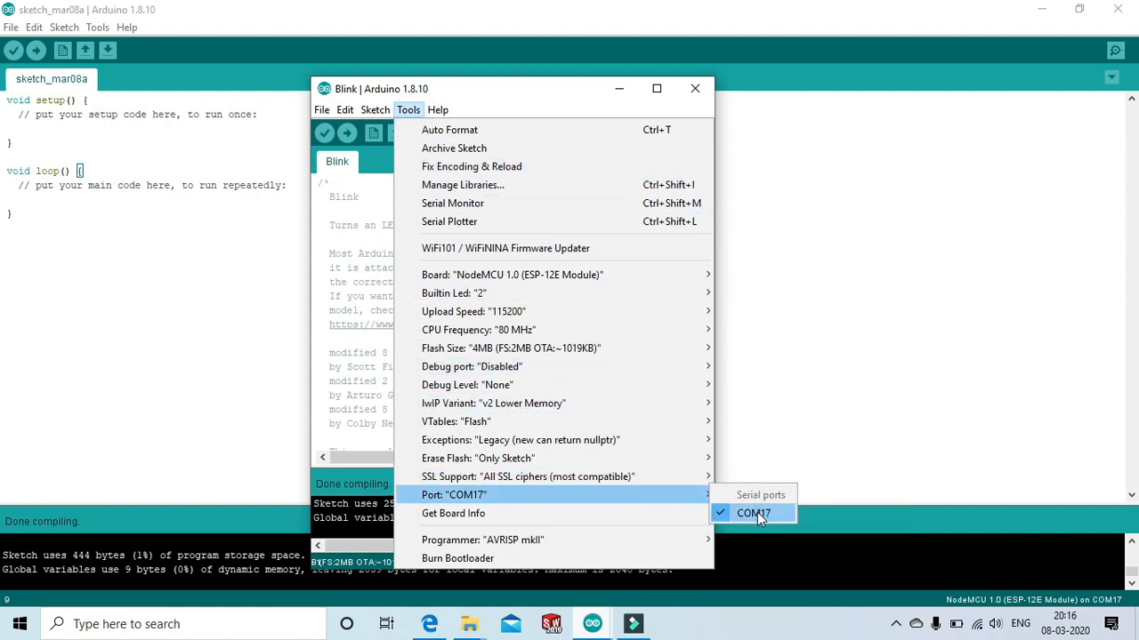
mouse_move(765, 517)
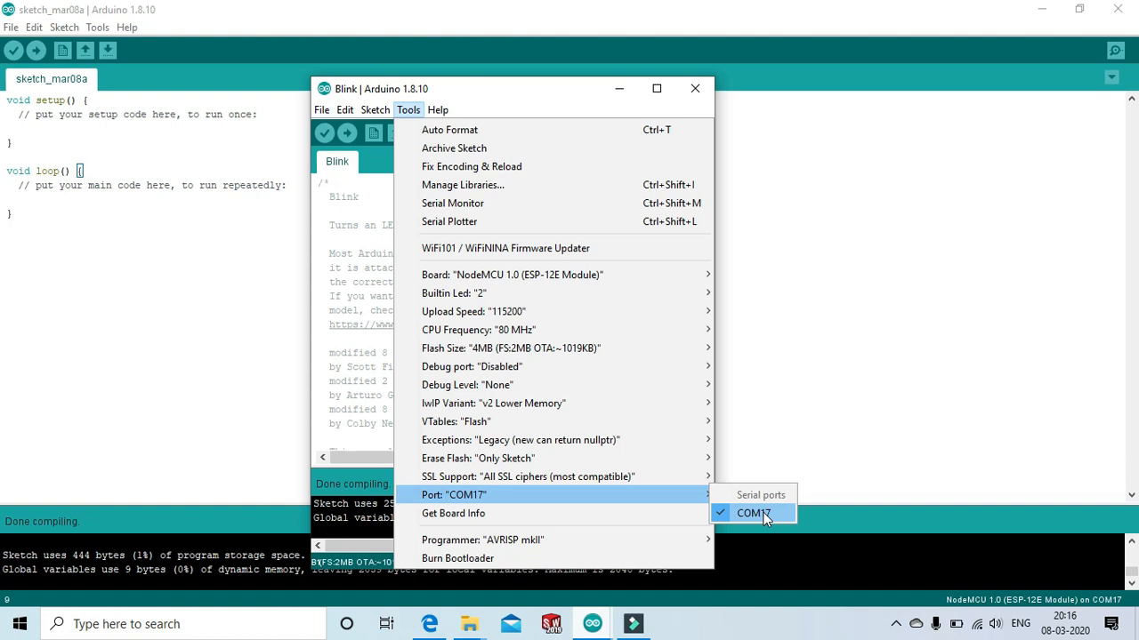
mouse_move(777, 516)
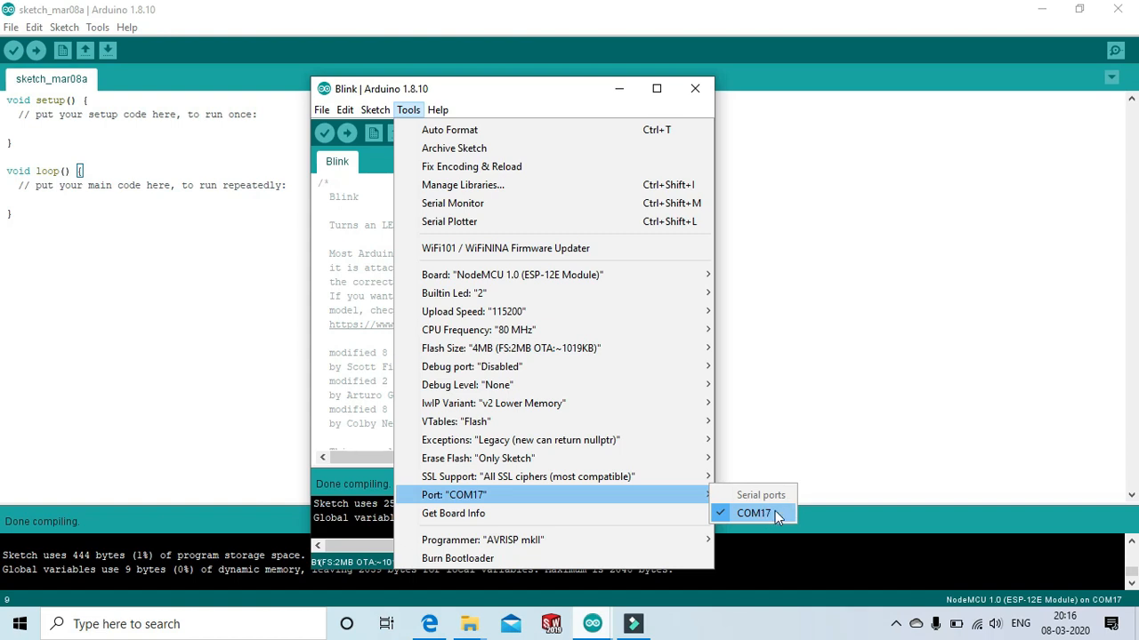
click(753, 513)
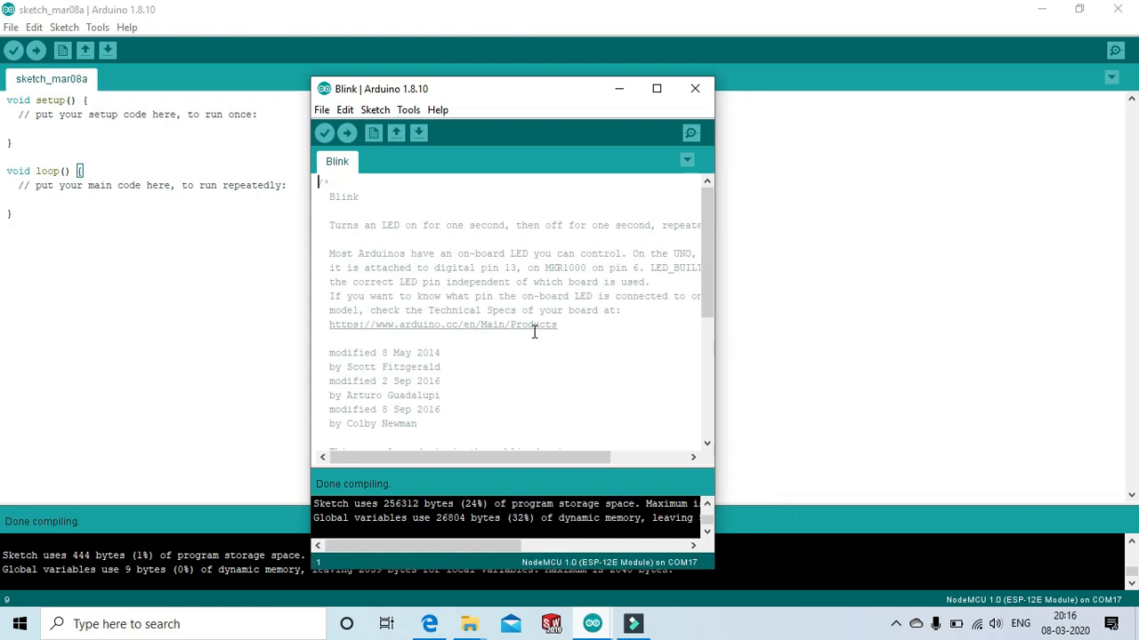
click(347, 132)
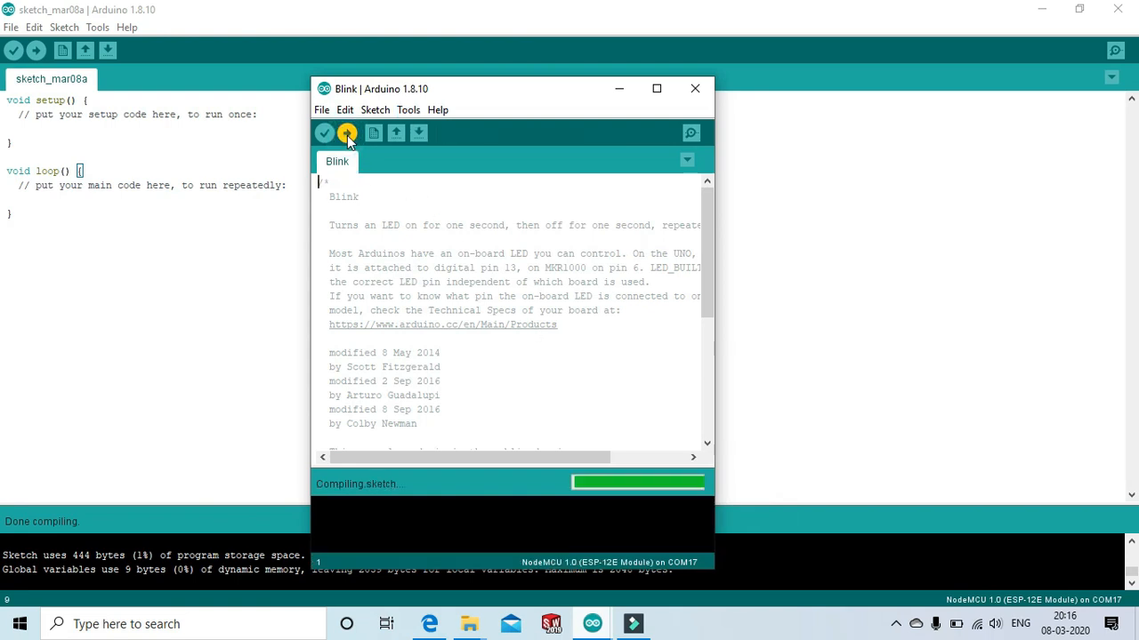
Wait for 'Done uploading' and the hard reset via RTS pin.
click(347, 133)
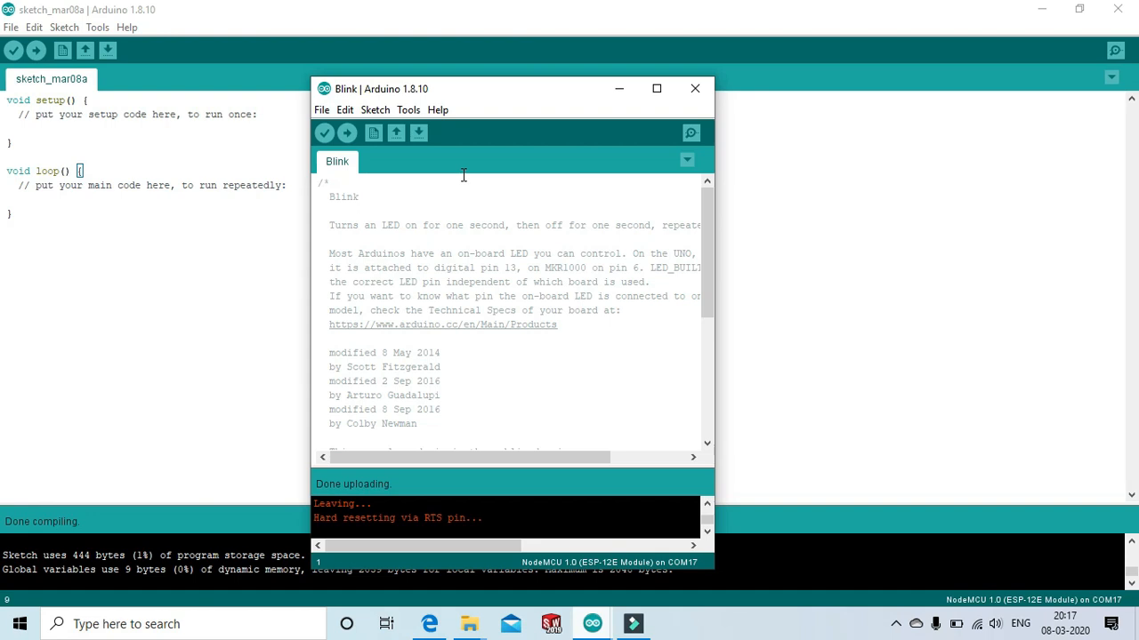
mouse_move(483, 232)
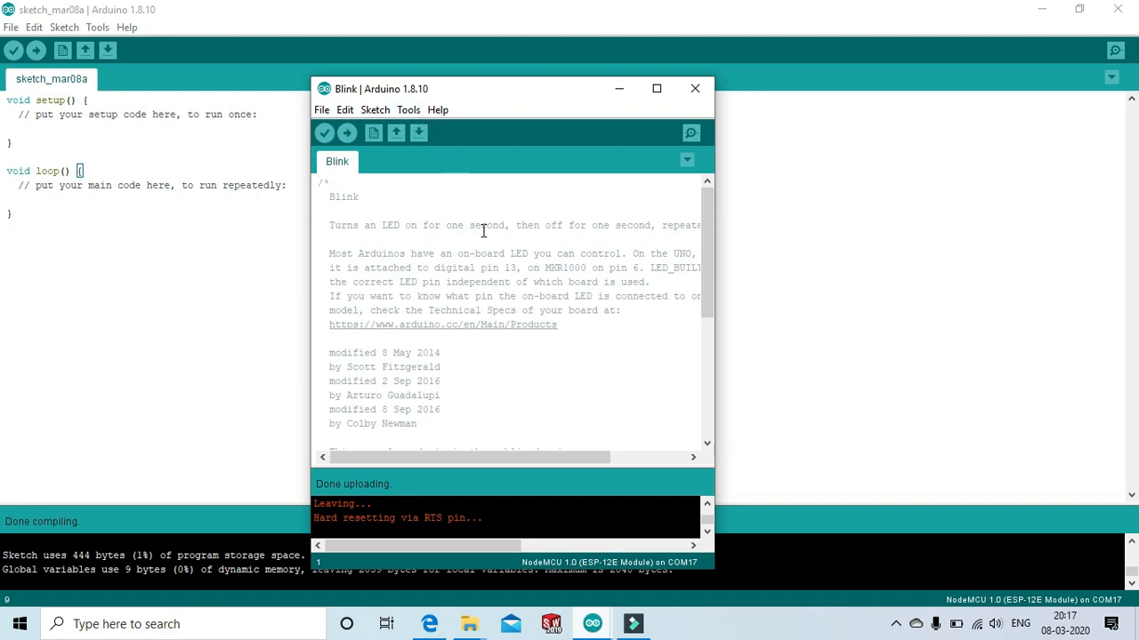